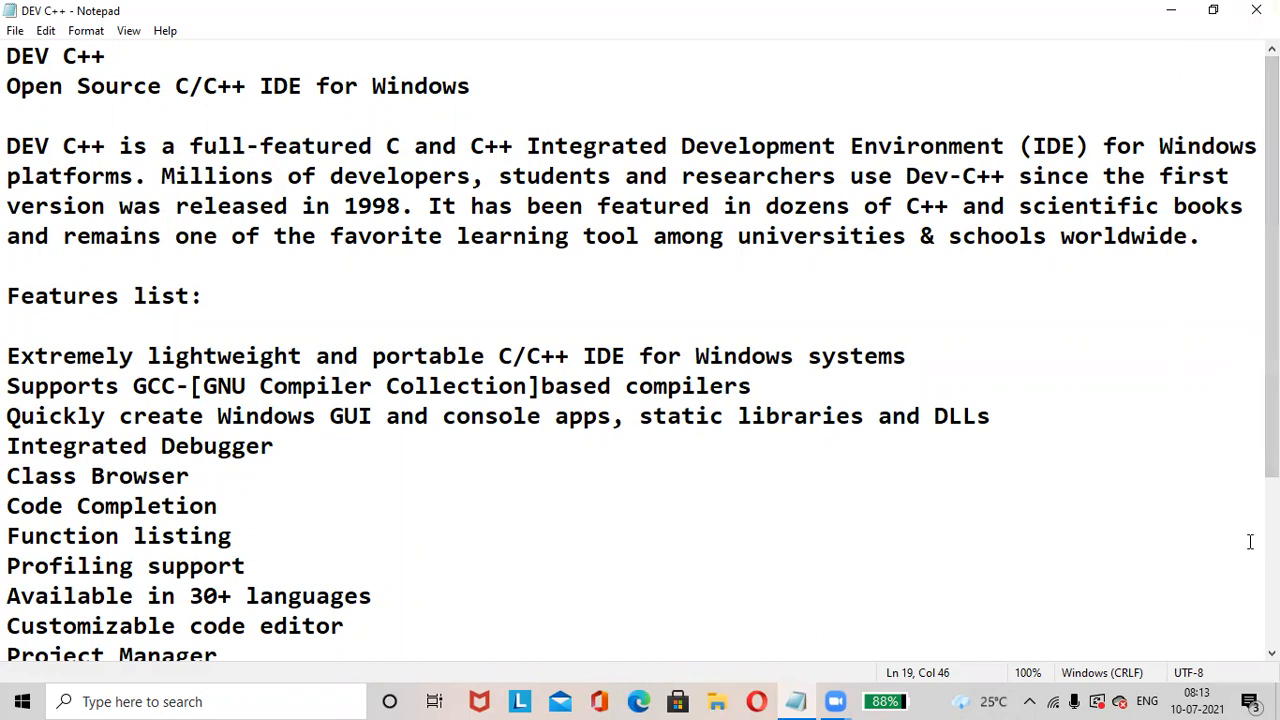
mouse_move(8, 136)
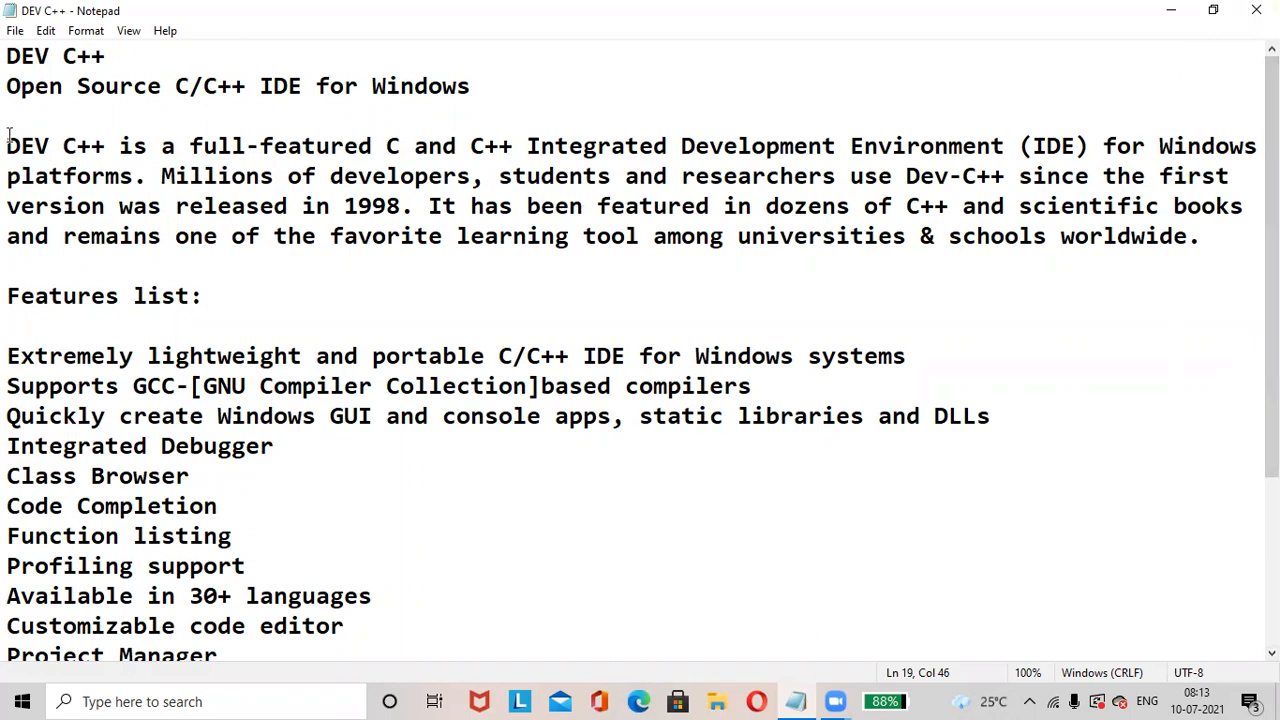
Highlight the paragraph describing DEV C++ as a full-featured C/C++ IDE for Windows
left_click_drag(8, 146, 1200, 264)
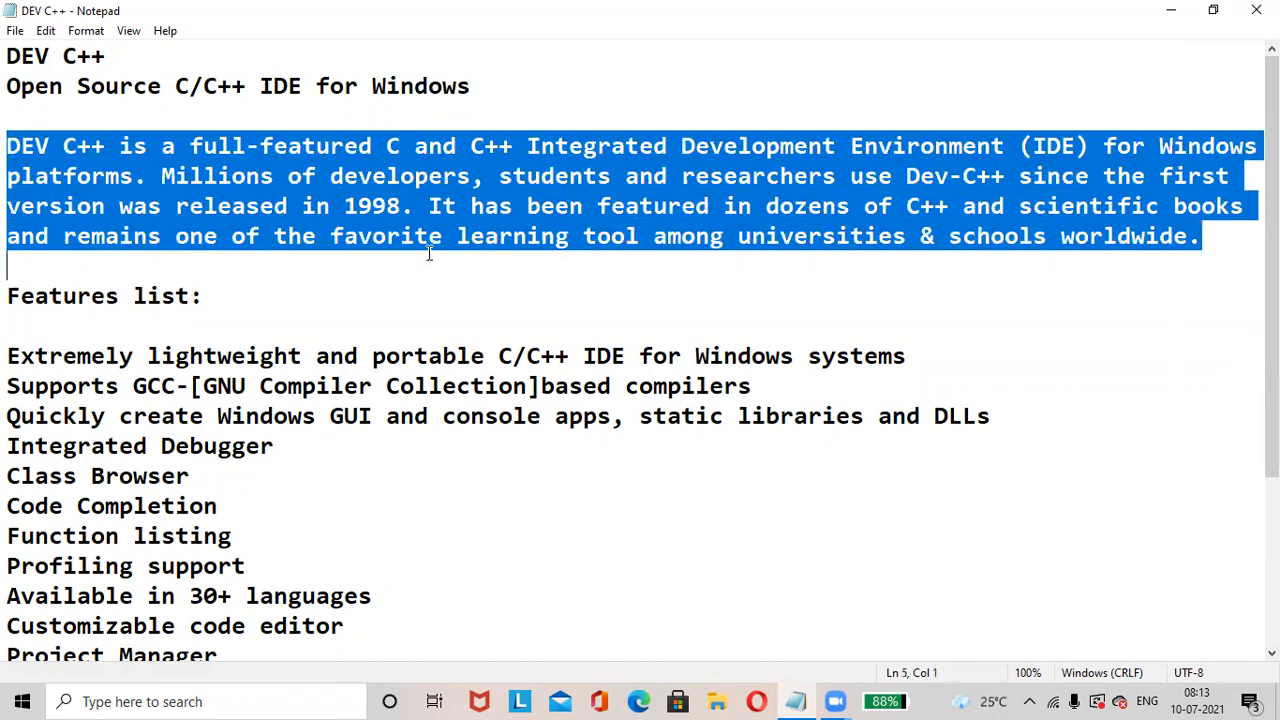
mouse_move(250, 170)
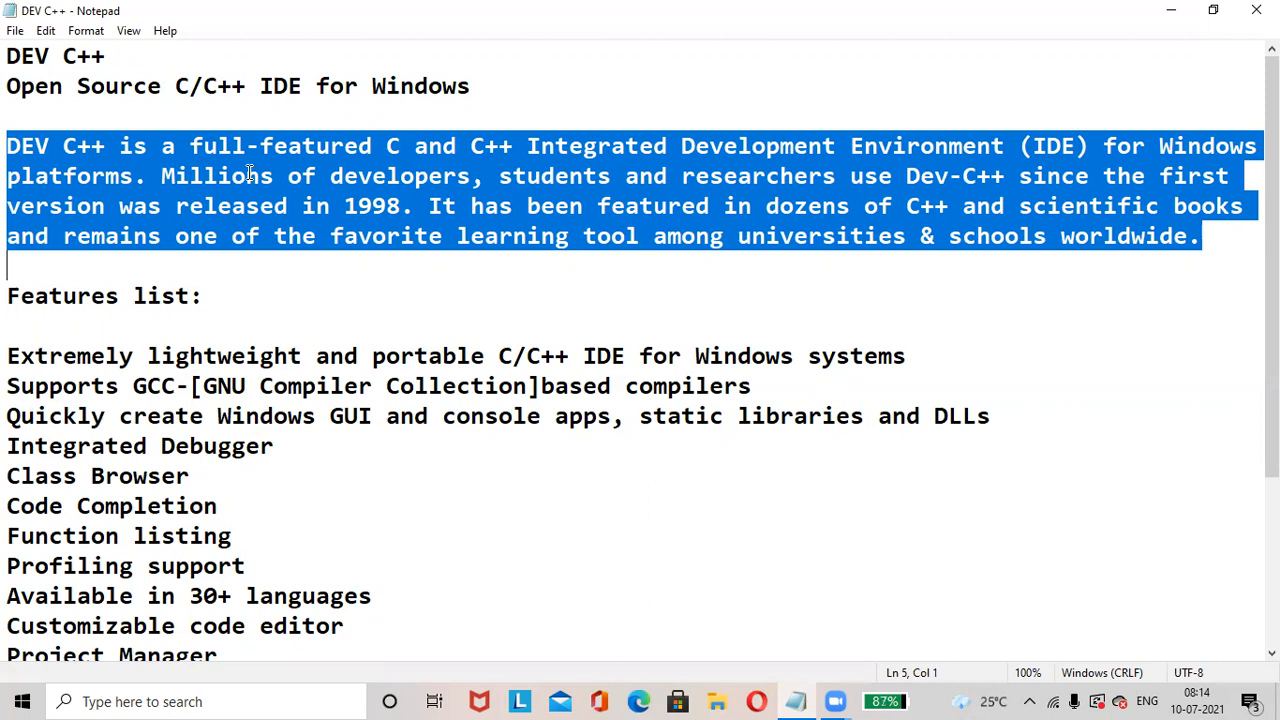
mouse_move(1010, 312)
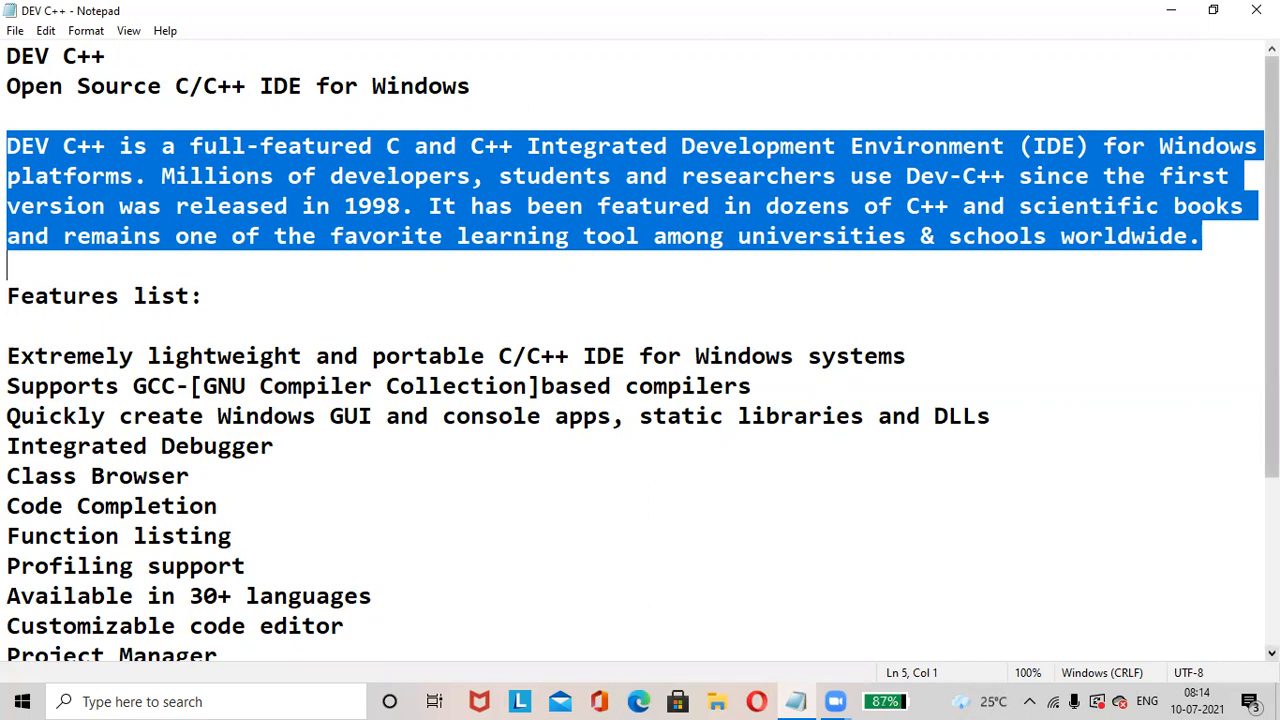
Highlight the whole Features list, from 'Extremely lightweight' through 'And many more ...'
scroll("down", 3)
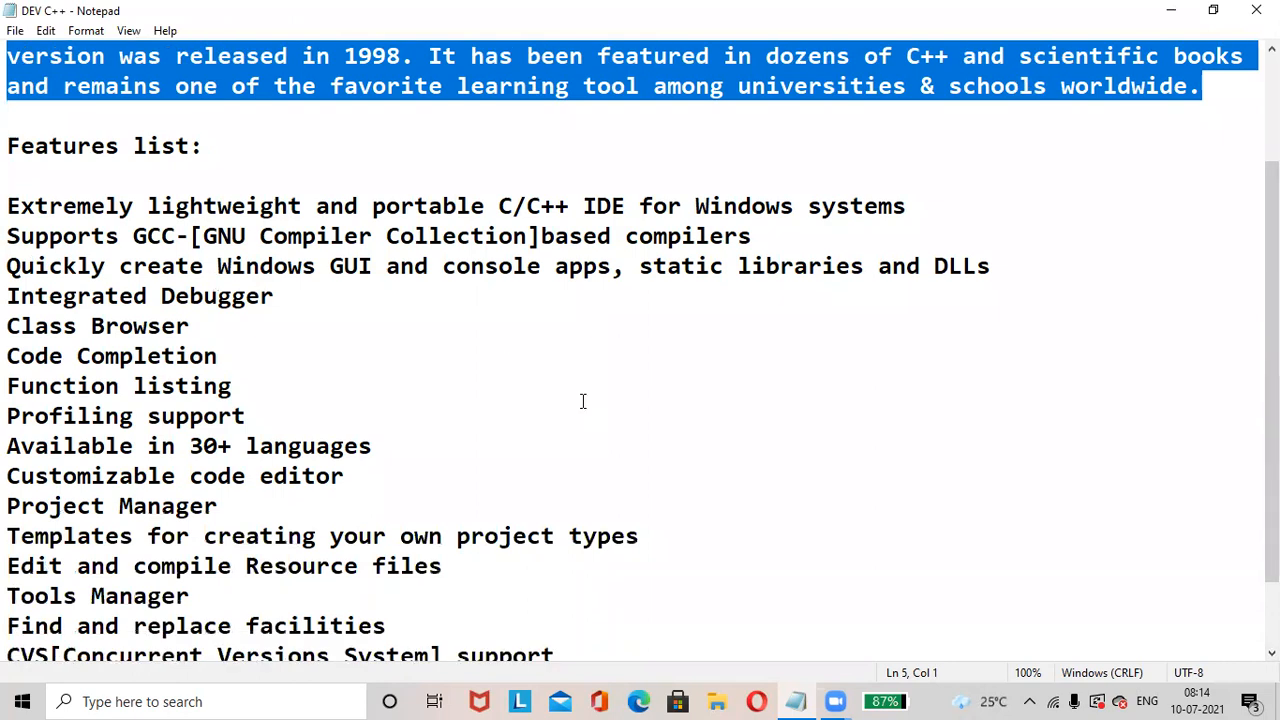
scroll("down", 3)
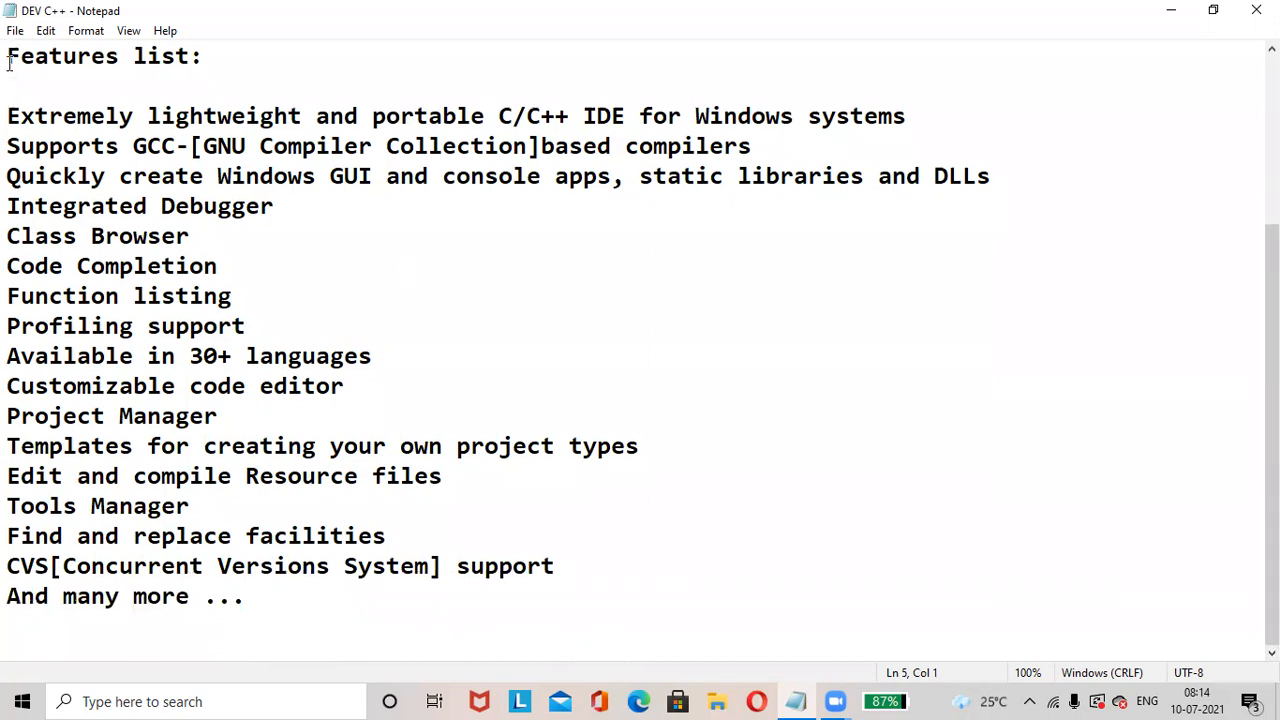
left_click_drag(8, 56, 188, 504)
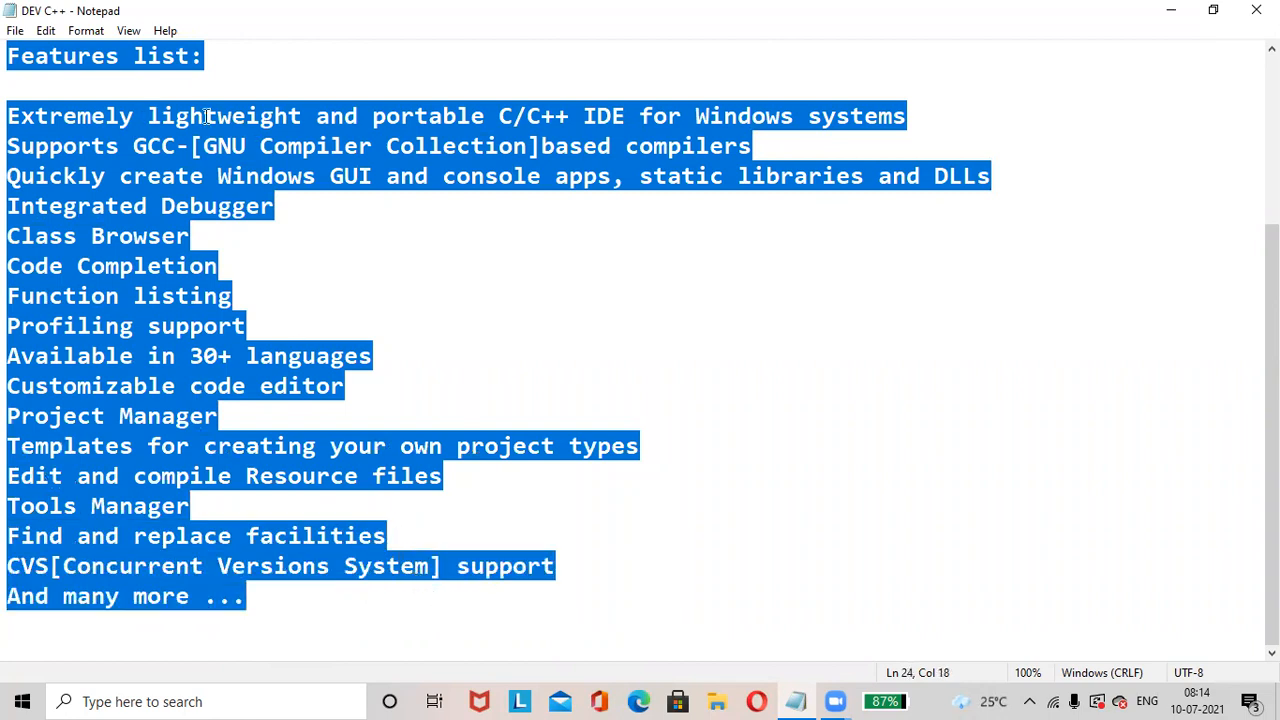
mouse_move(508, 110)
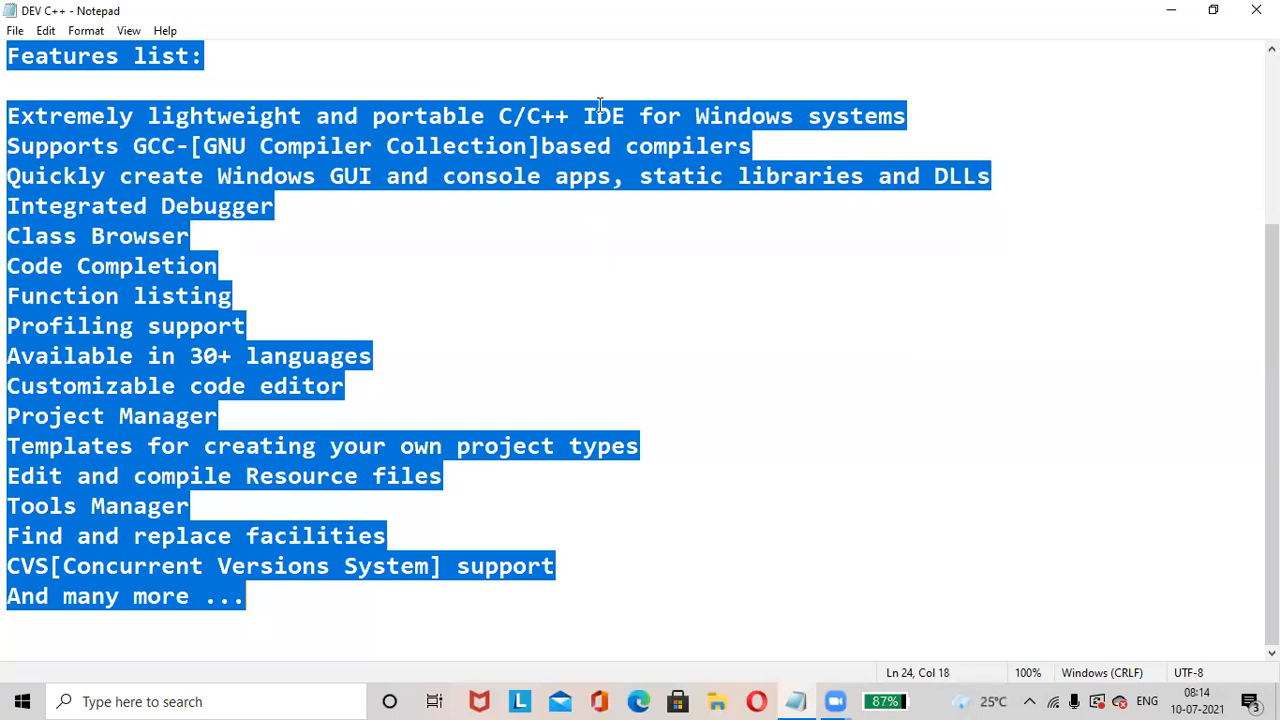
mouse_move(230, 94)
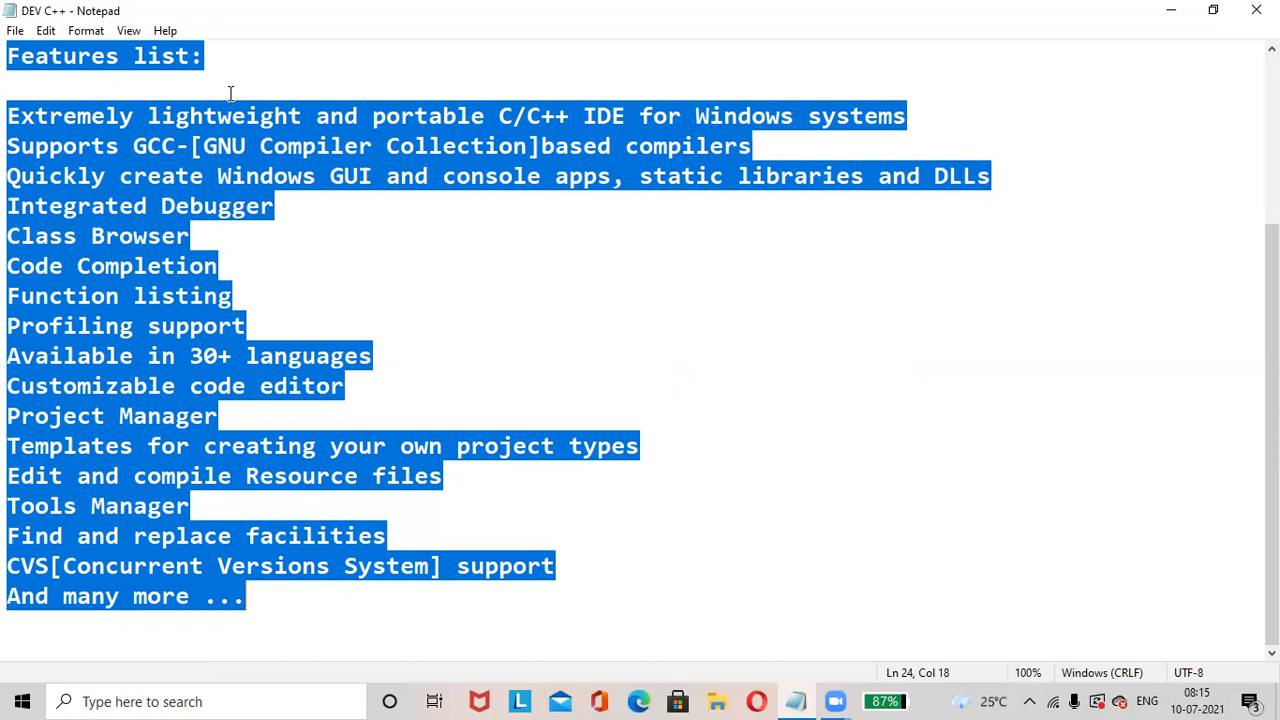
mouse_move(620, 404)
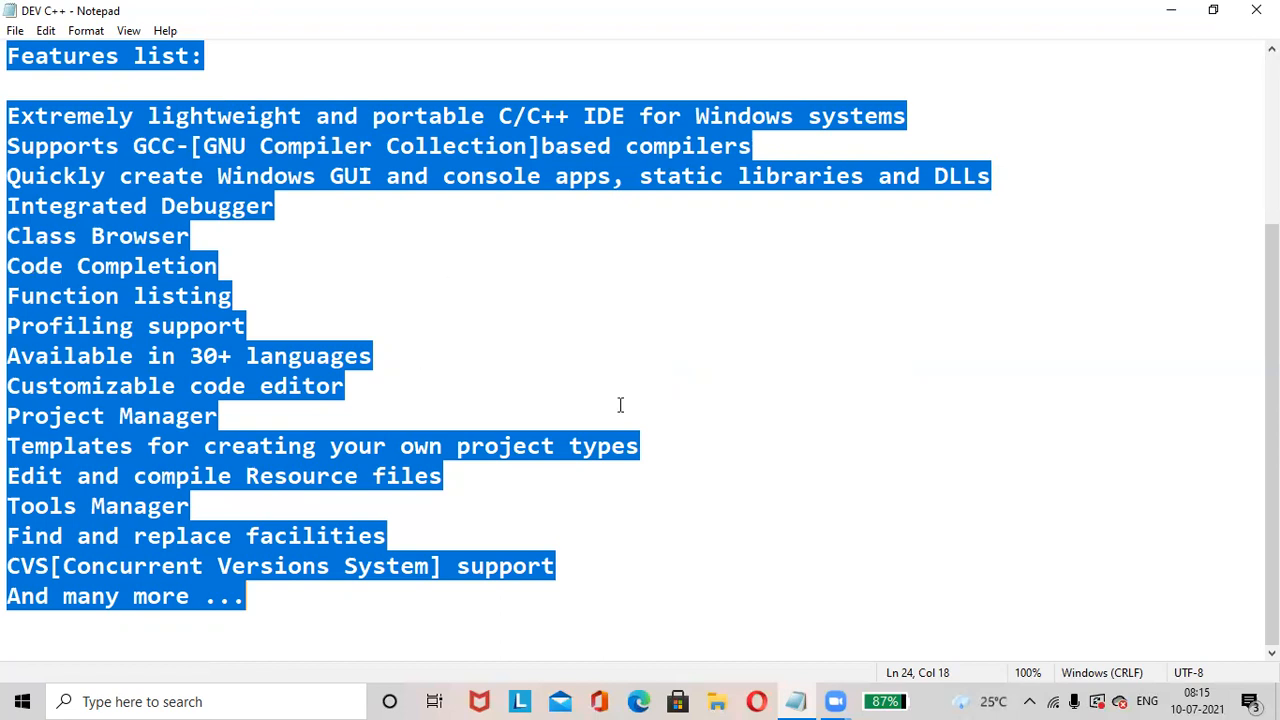
mouse_move(1036, 96)
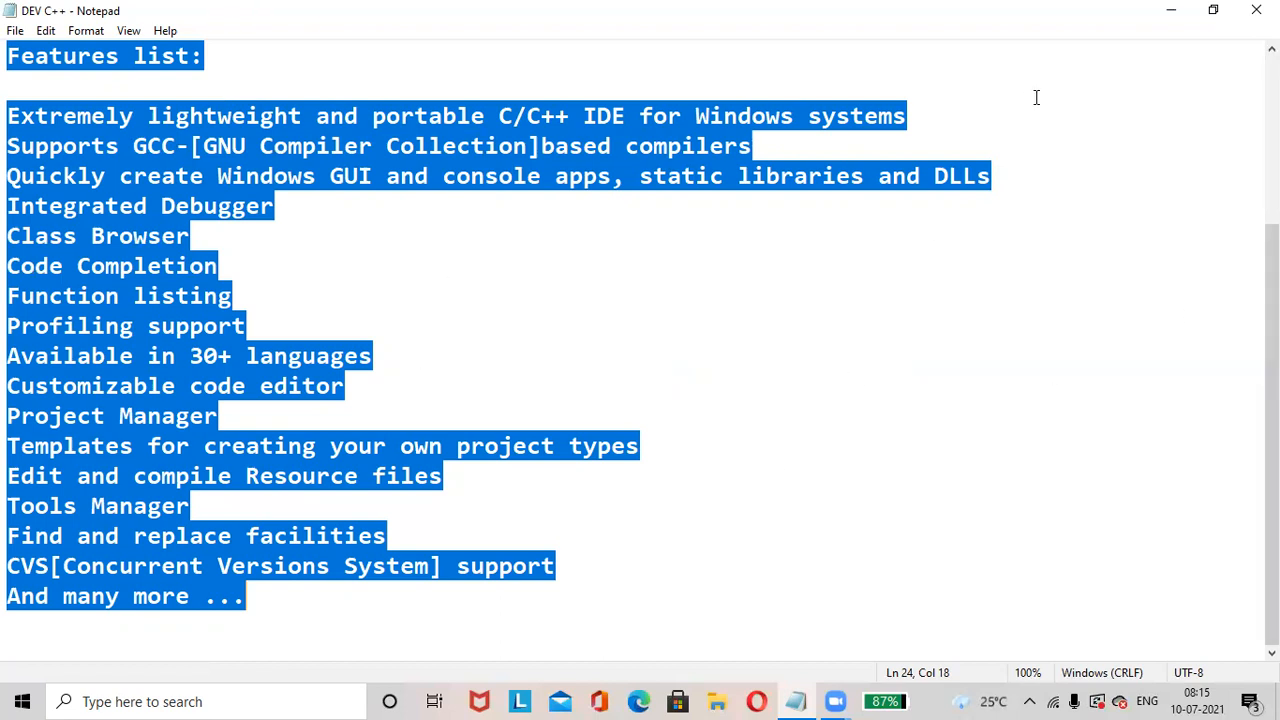
mouse_move(864, 376)
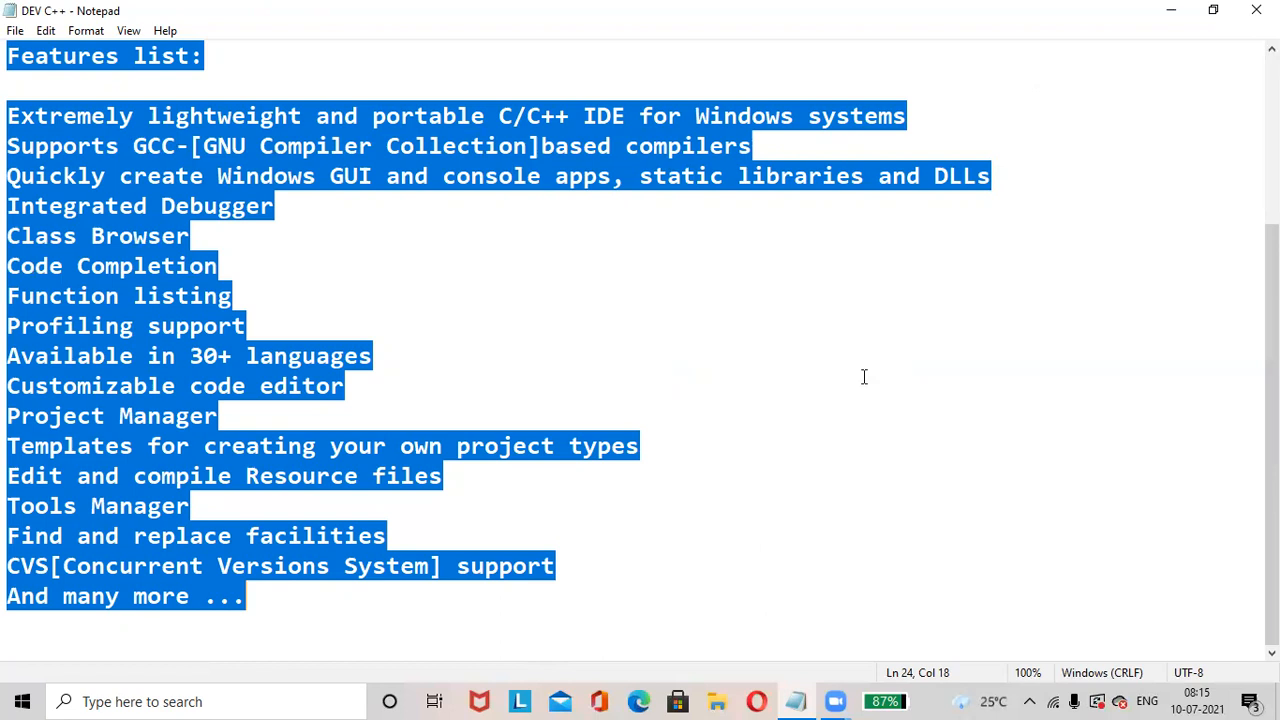
mouse_move(1194, 122)
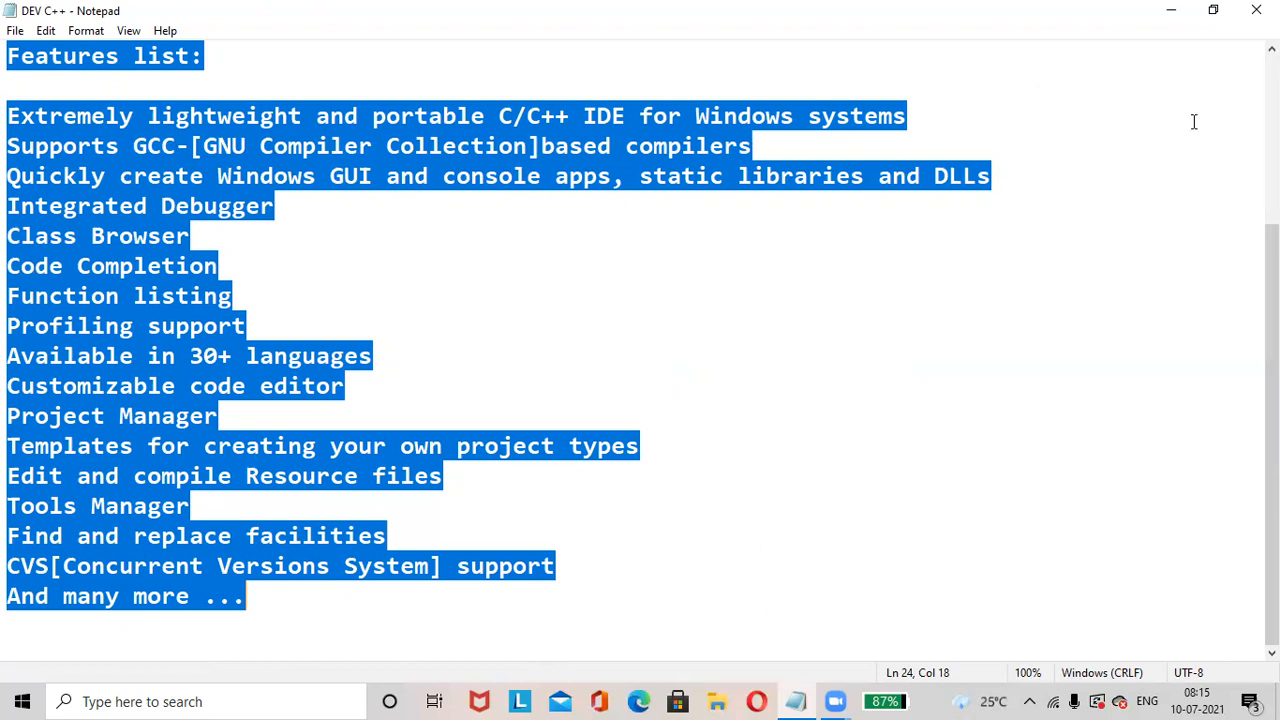
mouse_move(812, 470)
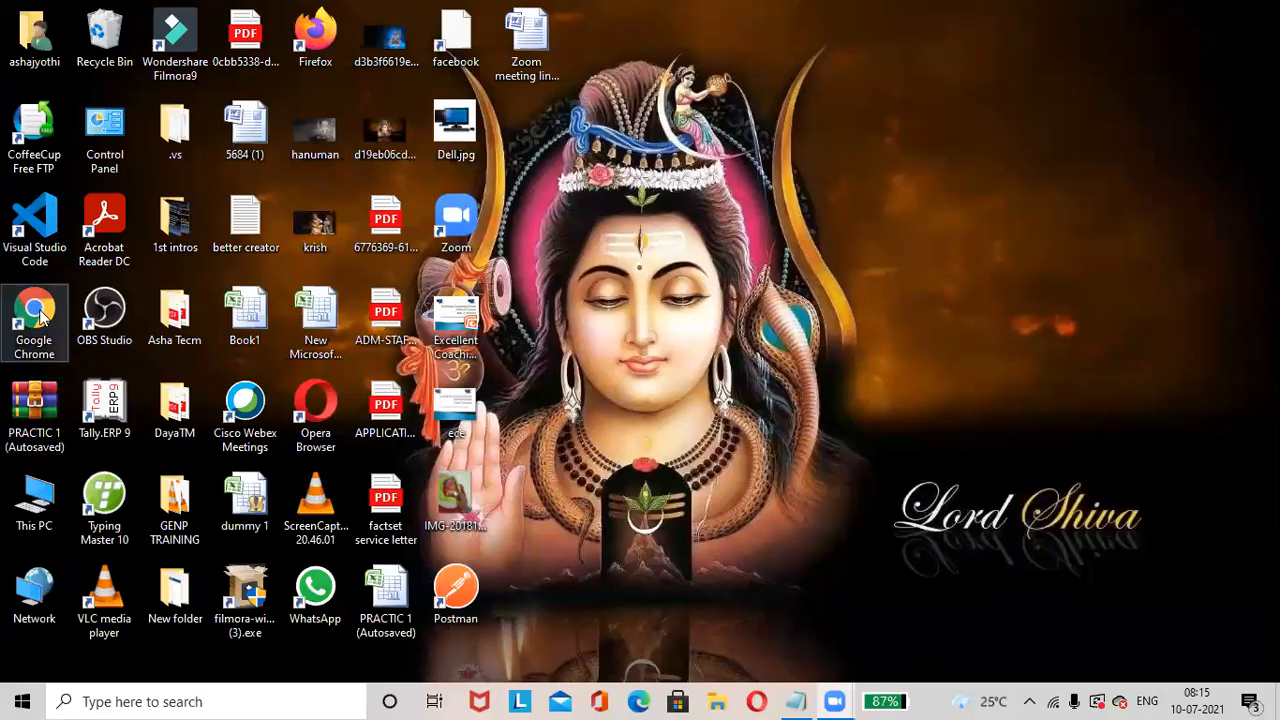
Launch Chrome and run a Google search for 'dev c++'
double_click(34, 316)
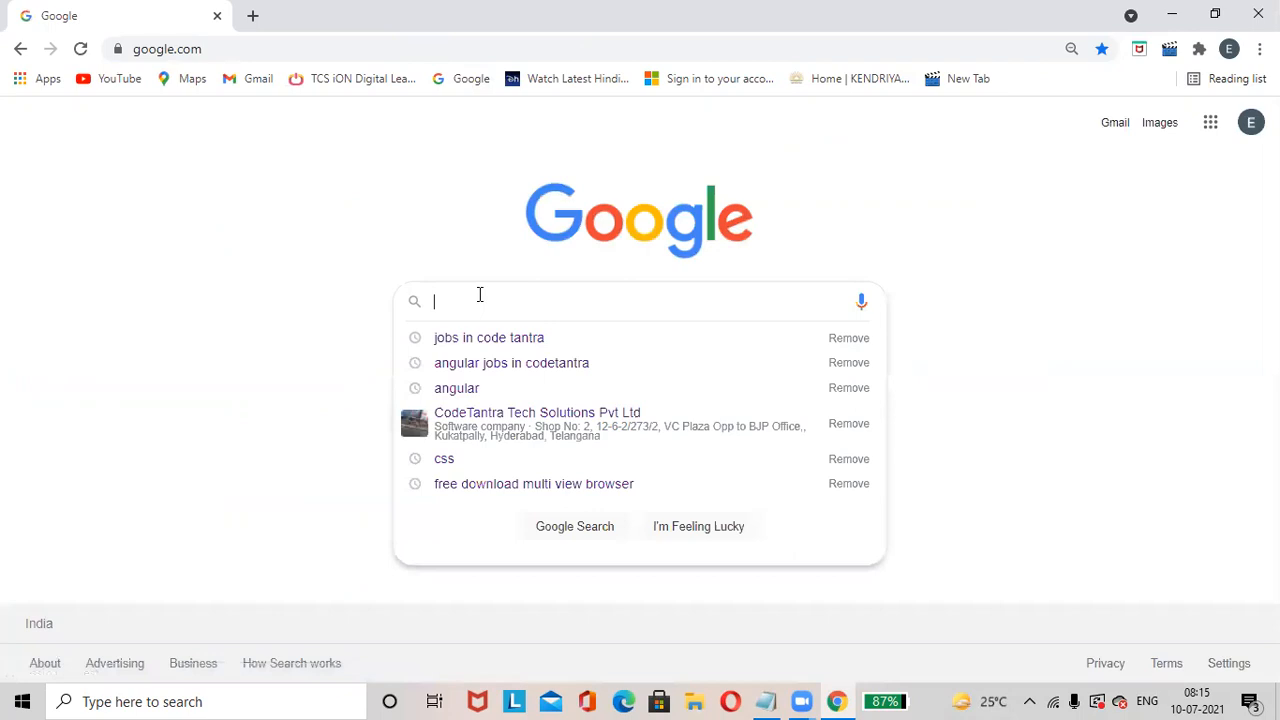
type("dev c++")
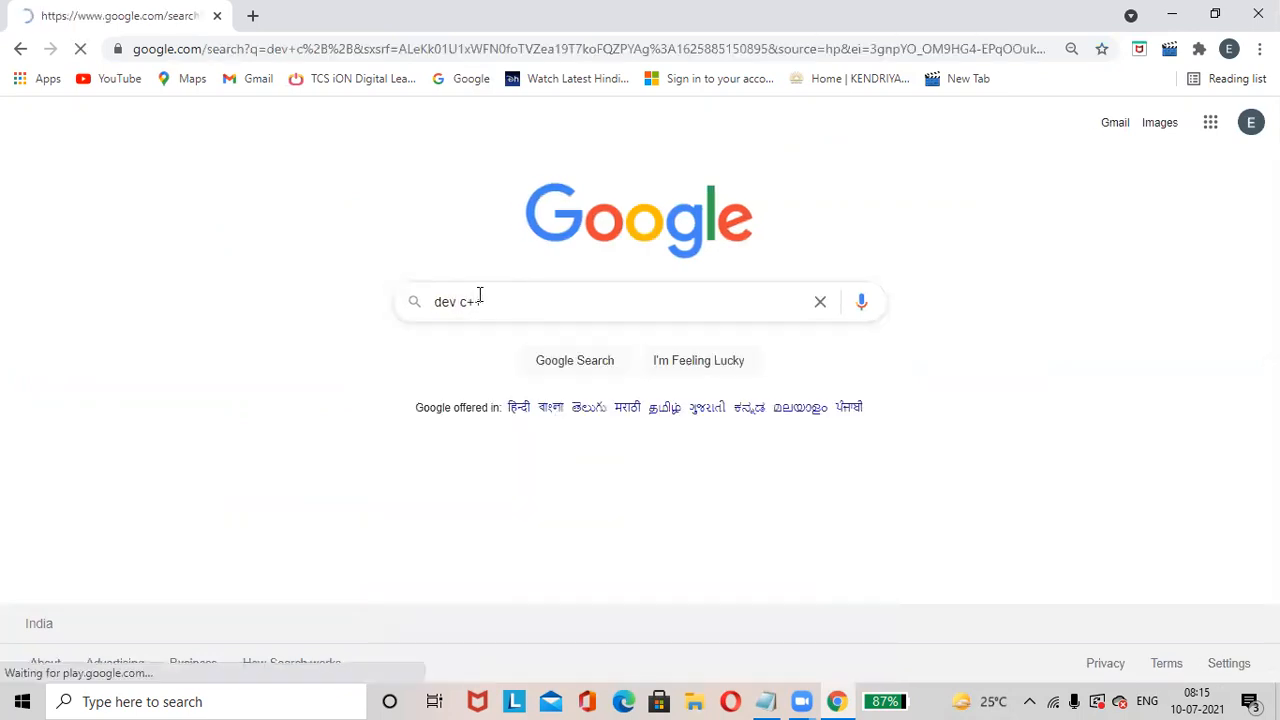
key("Enter")
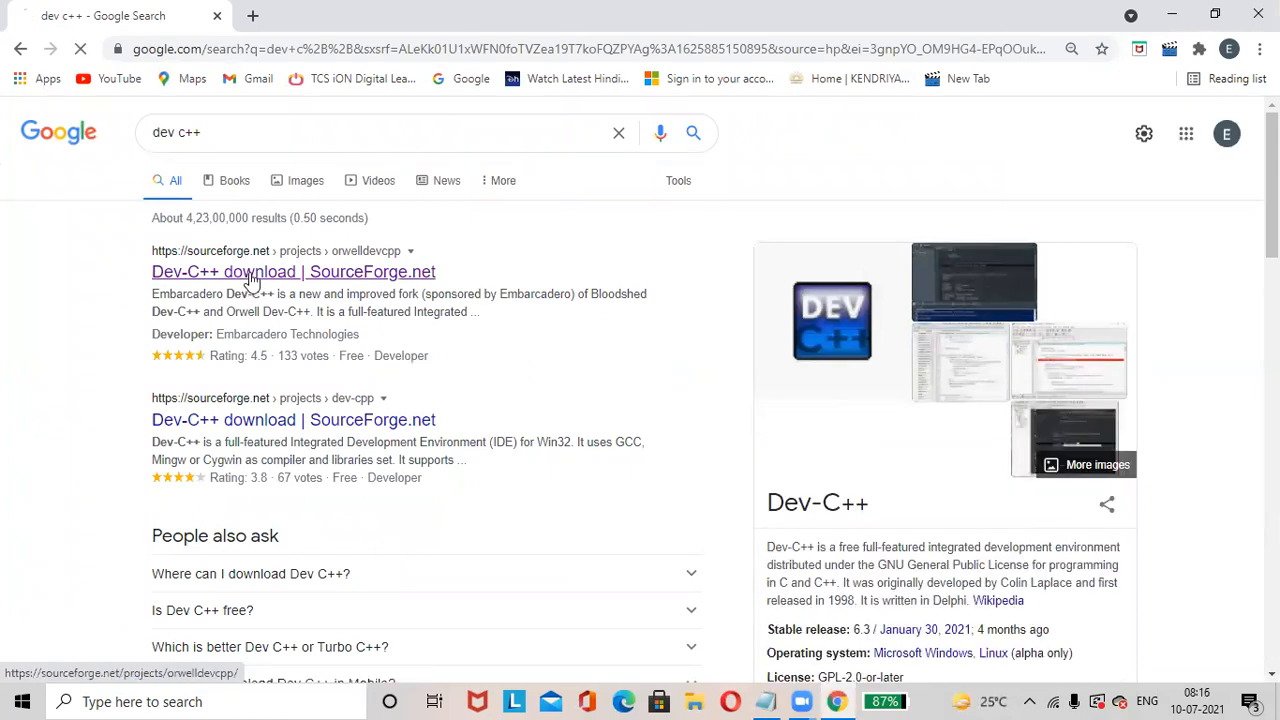
Start downloading Dev-Cpp 5.11 TDM-GCC 4.9.2 Setup.exe from the SourceForge Dev-C++ page
left_click(292, 272)
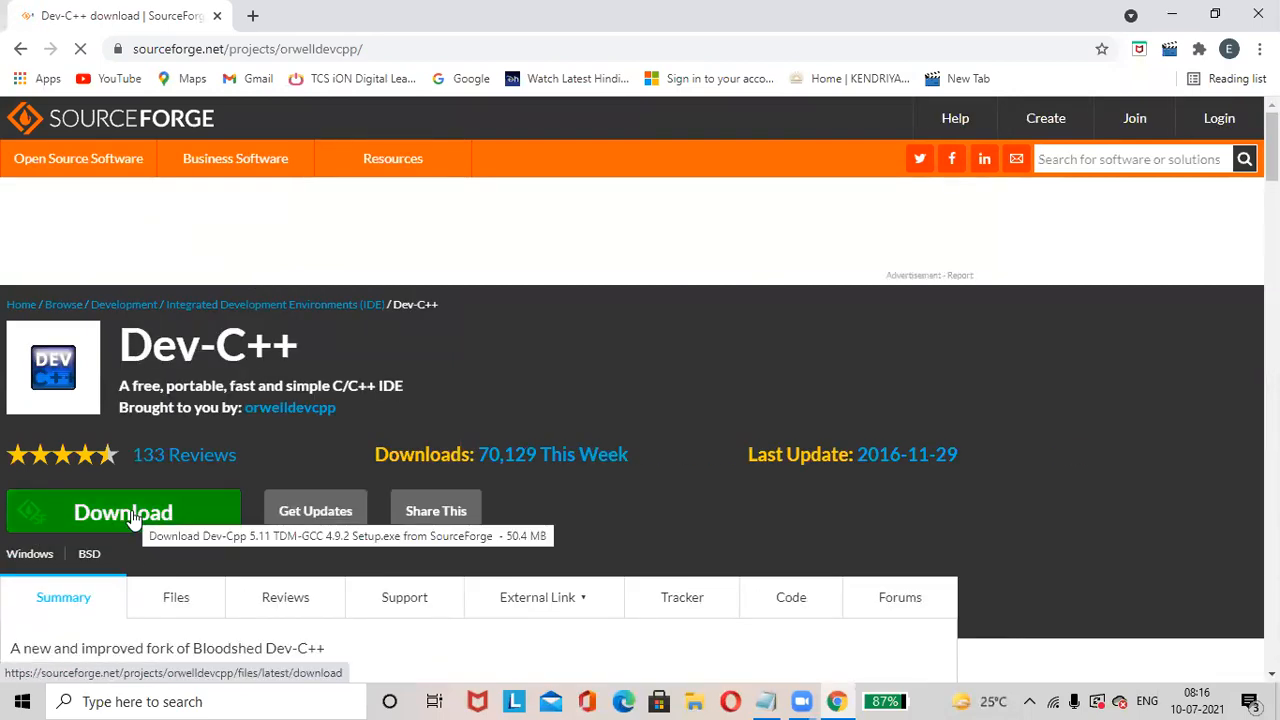
left_click(124, 512)
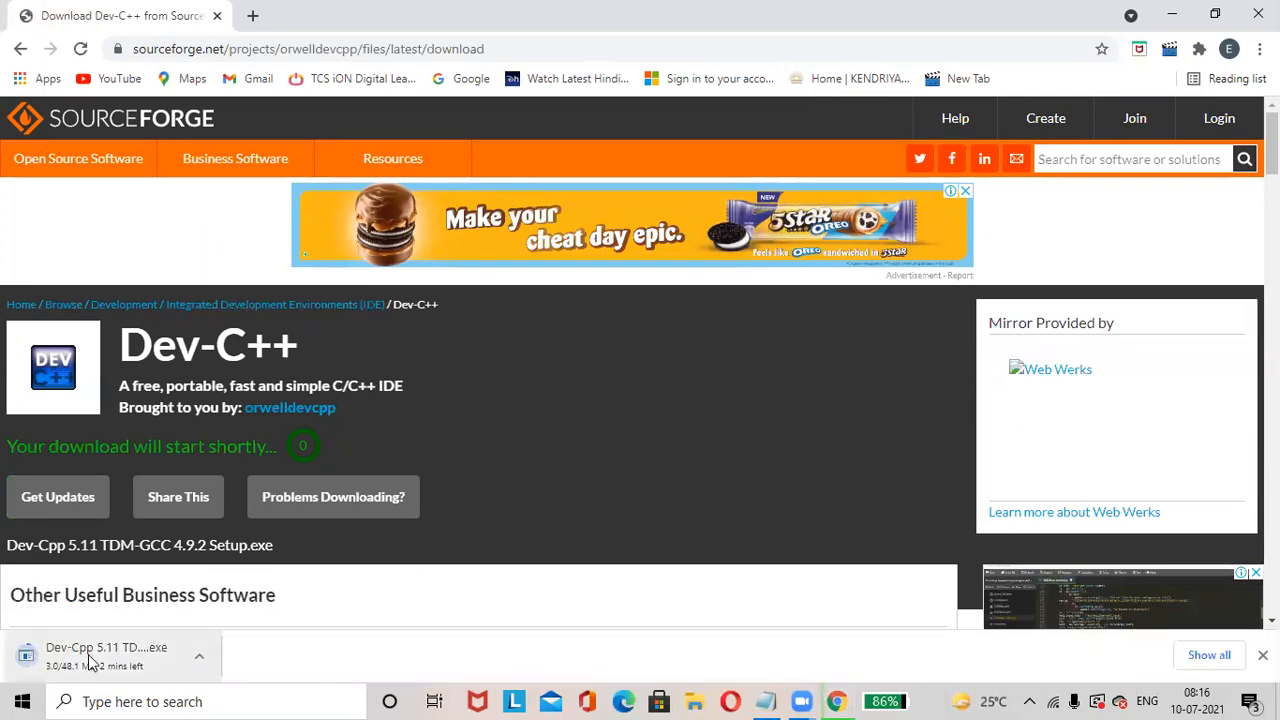
mouse_move(96, 656)
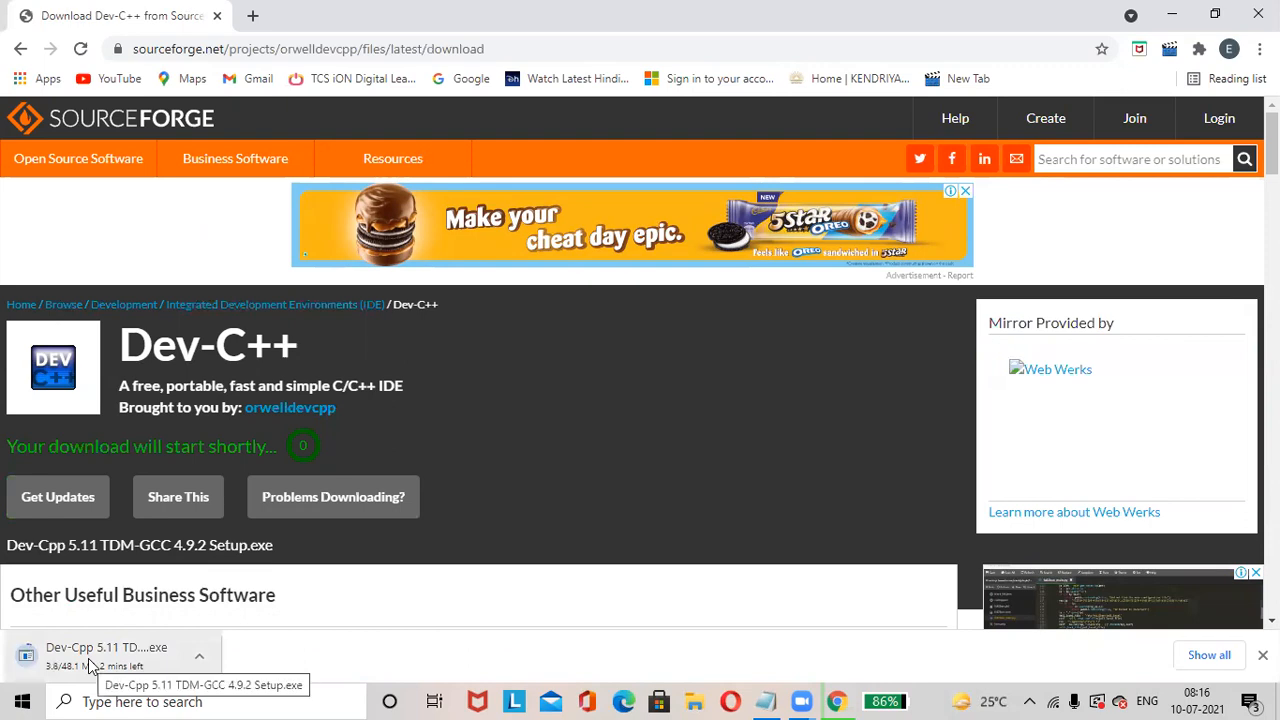
mouse_move(532, 420)
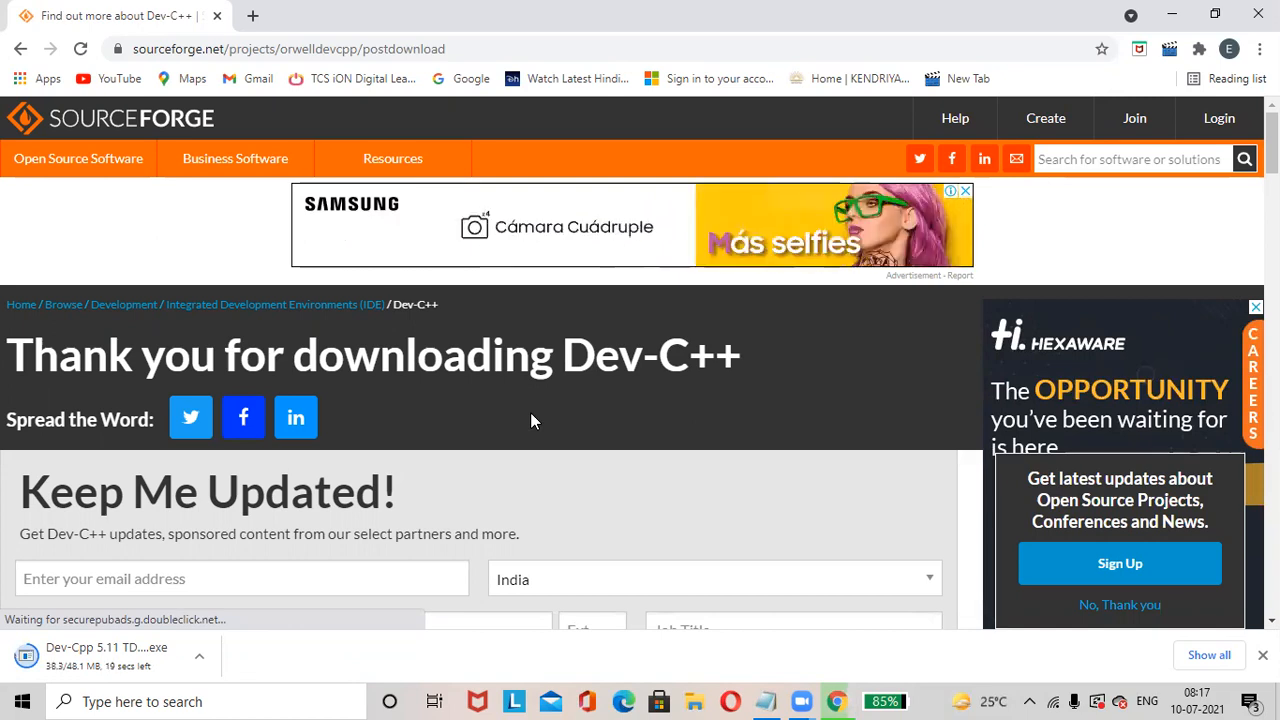
Return to the Dev-C++ project page and select the finished setup file in the downloads bar
left_click(22, 48)
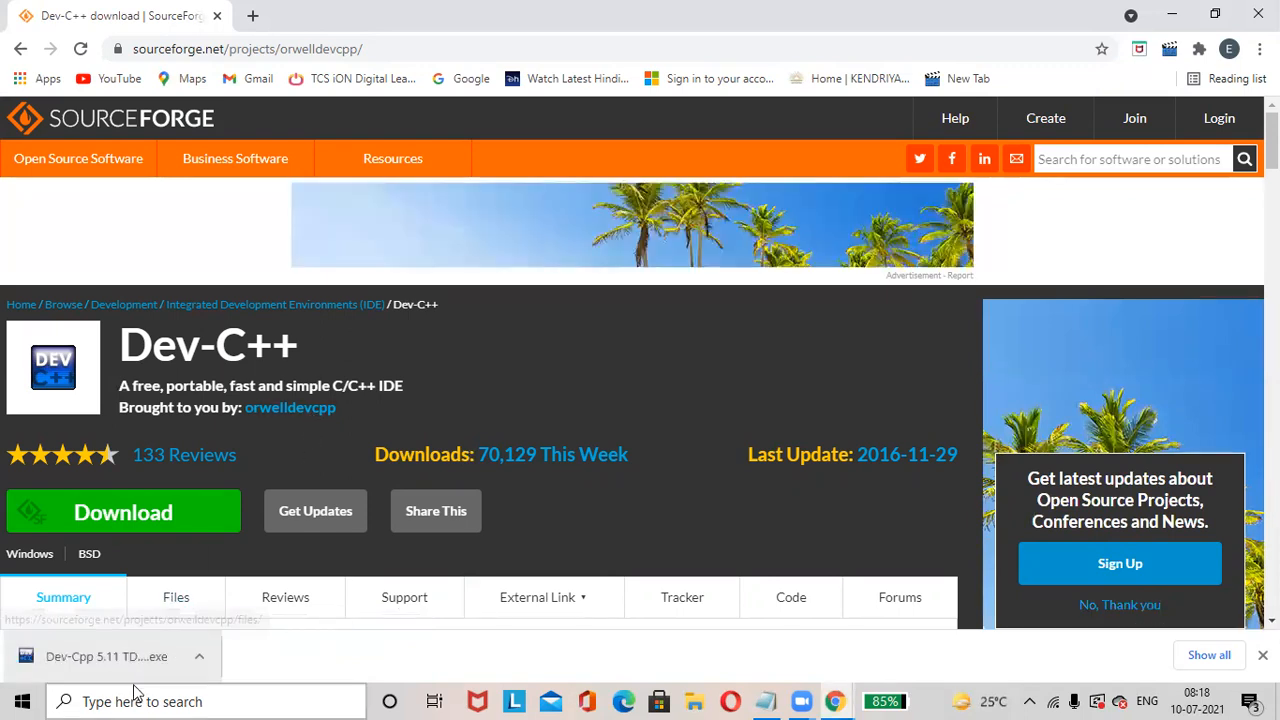
left_click(136, 656)
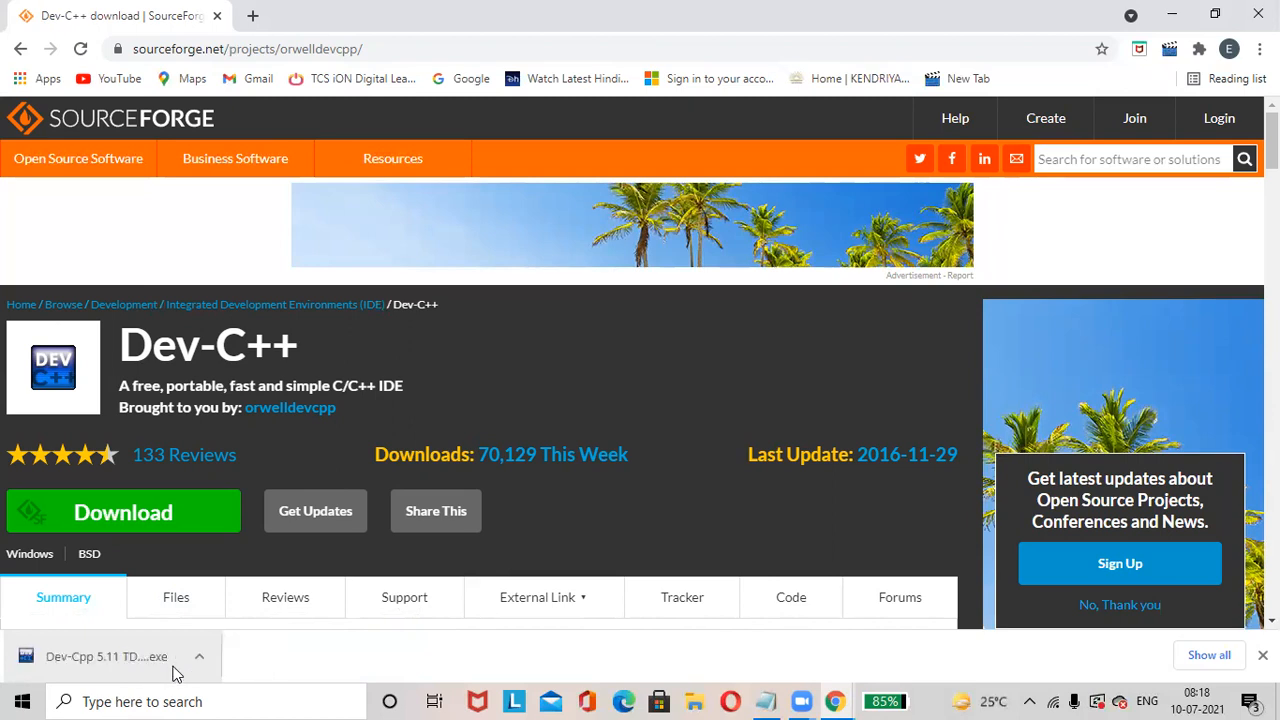
Run the downloaded Dev-Cpp 5.11 installer from Chrome's download bar
left_click(108, 656)
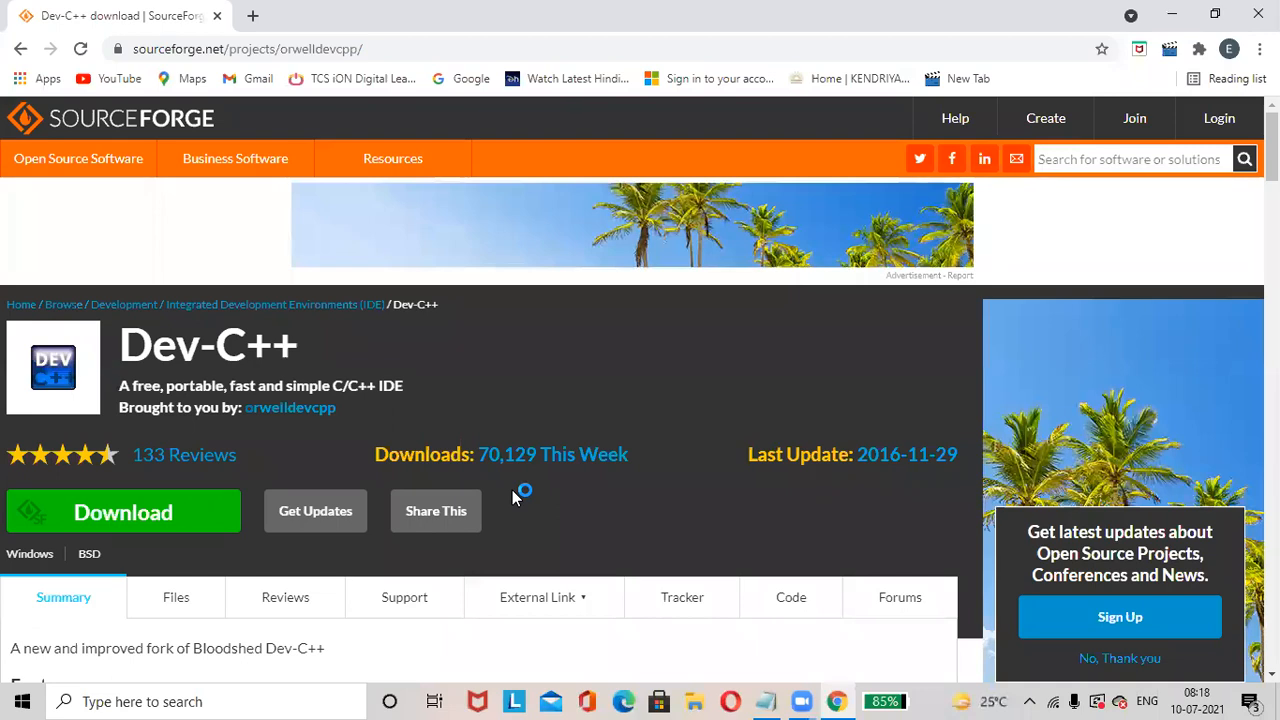
left_click(122, 512)
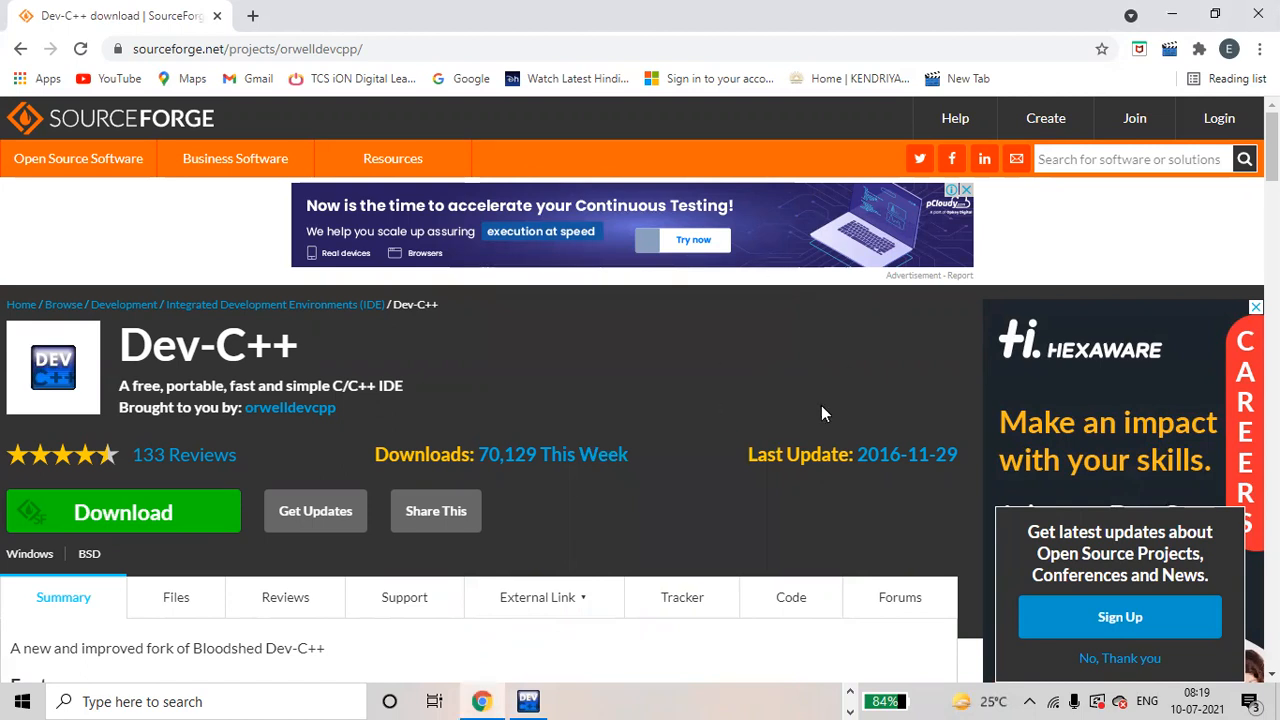
mouse_move(808, 276)
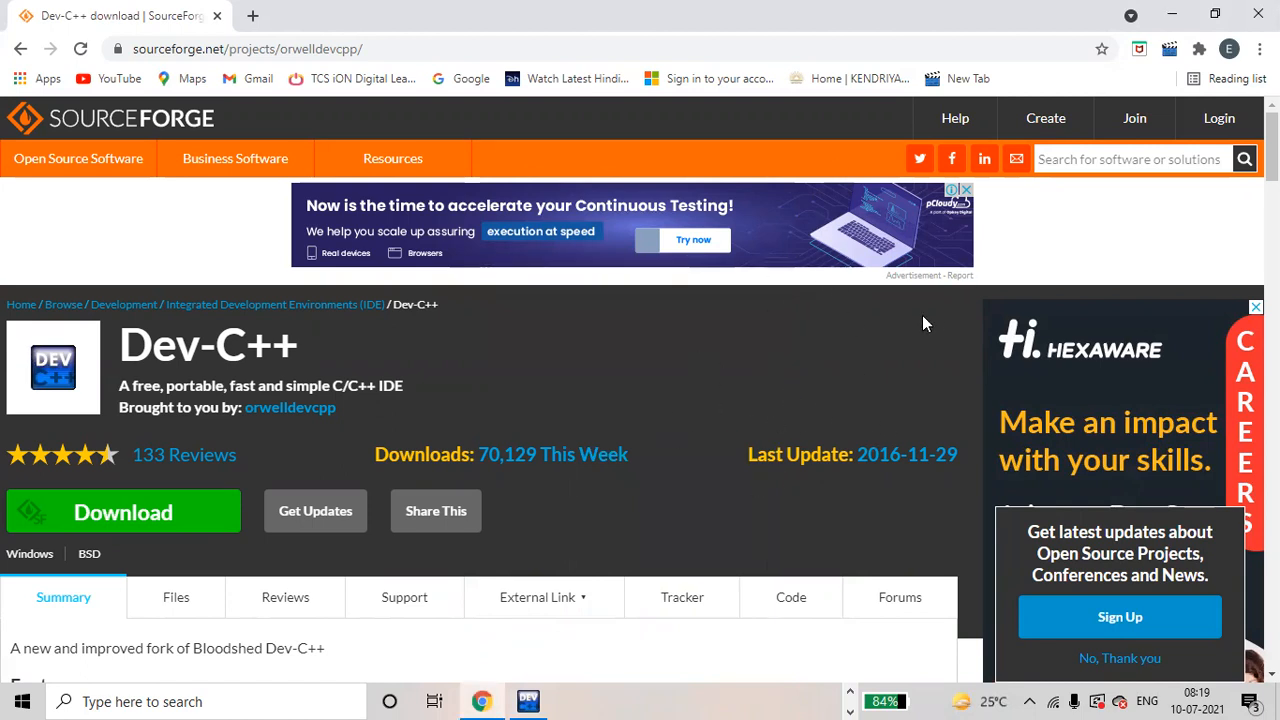
mouse_move(728, 648)
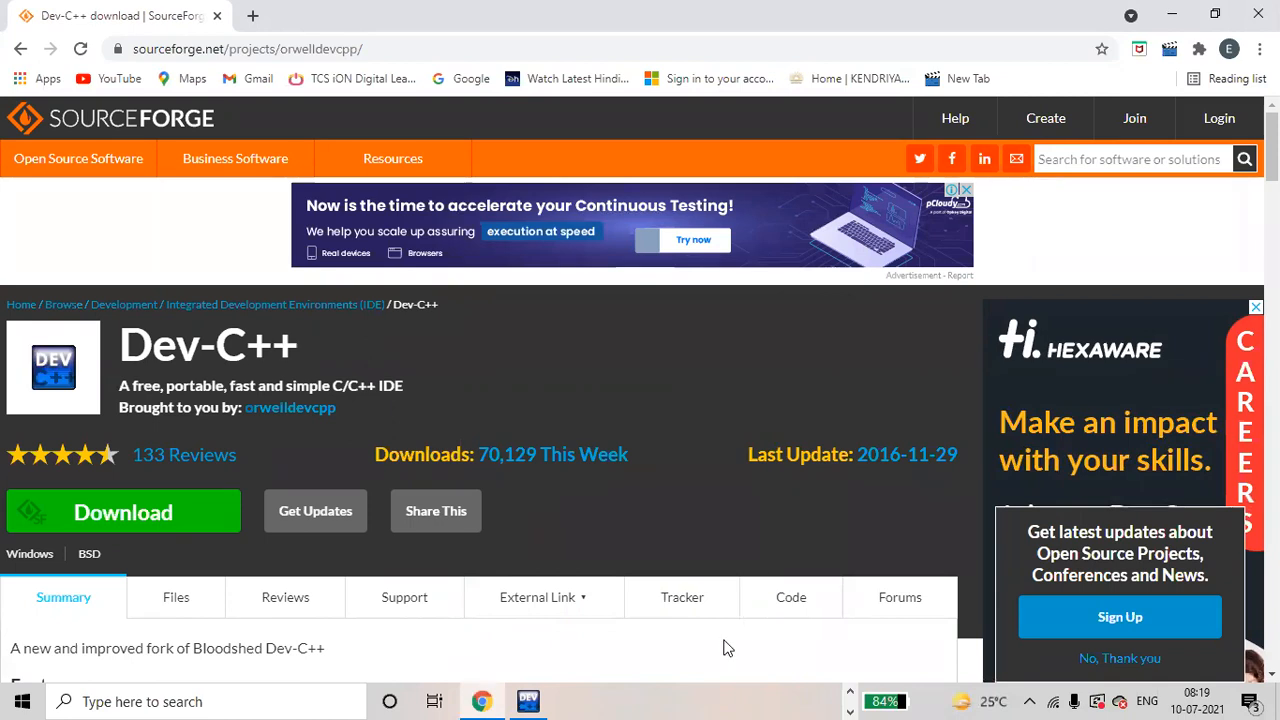
mouse_move(704, 400)
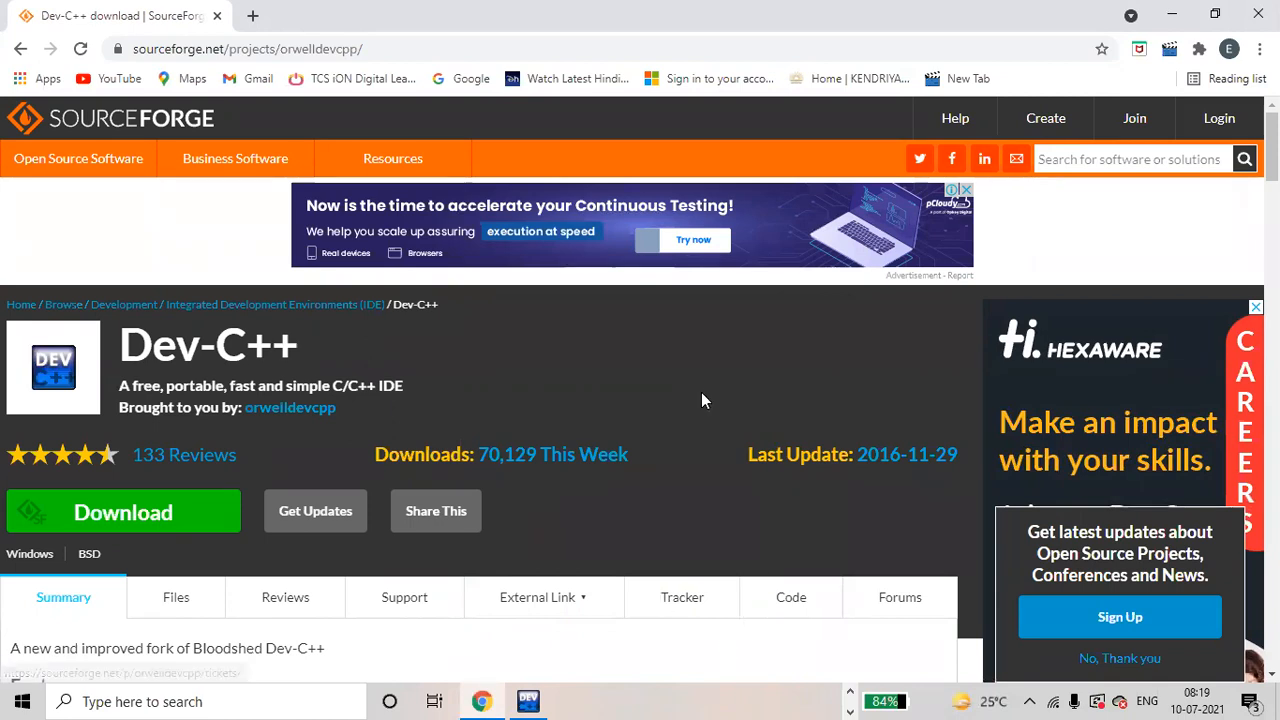
mouse_move(316, 596)
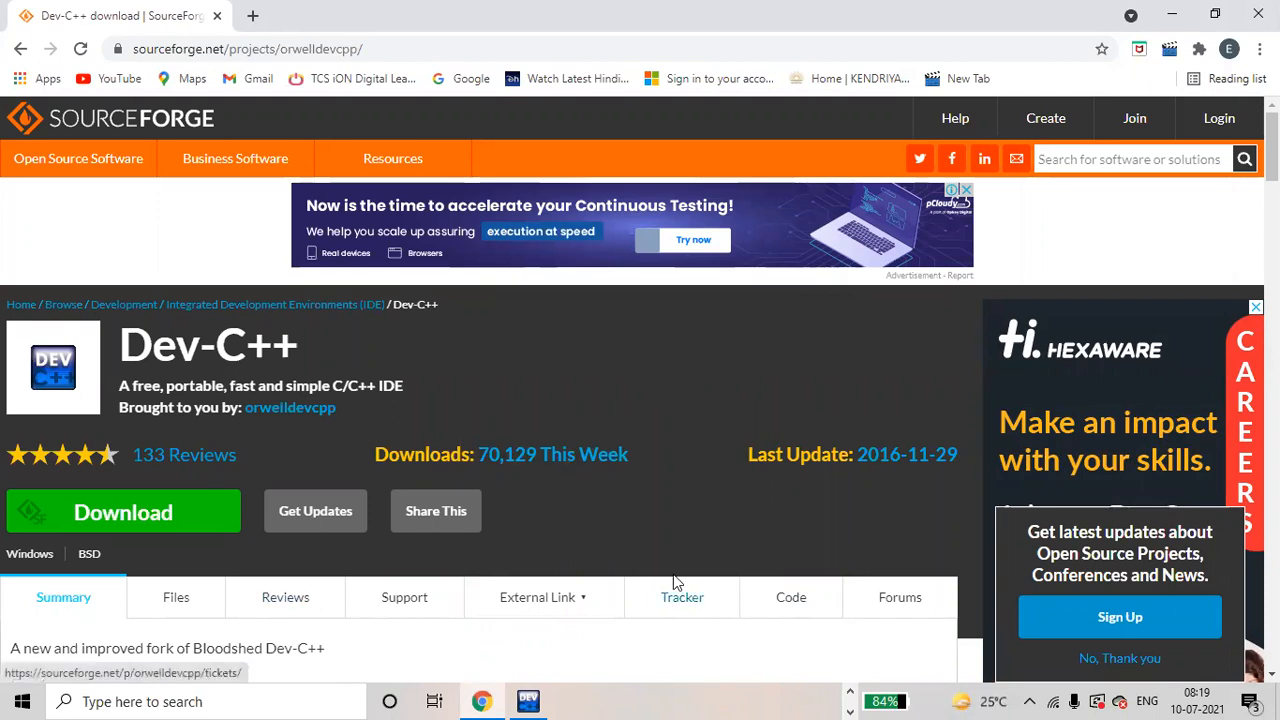
mouse_move(708, 402)
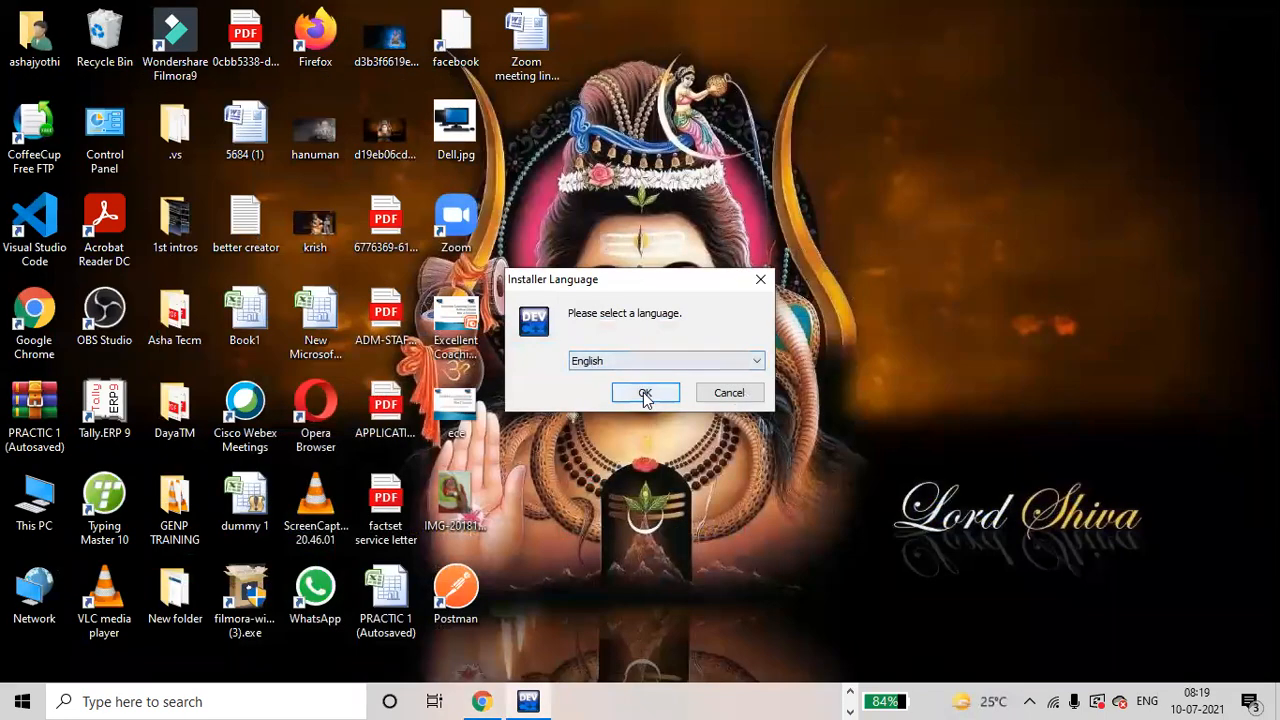
Install Dev-C++ 5.11 in English with the Full component set into the default Program Files folder
left_click(644, 392)
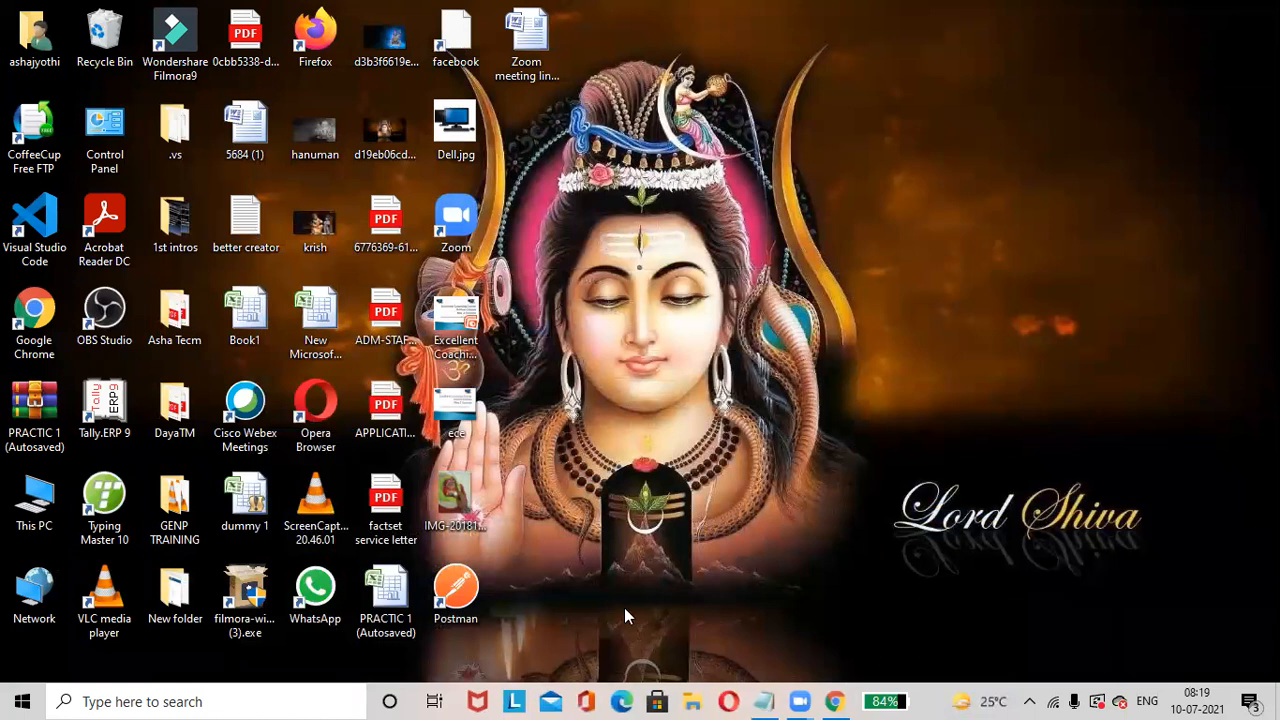
mouse_move(552, 410)
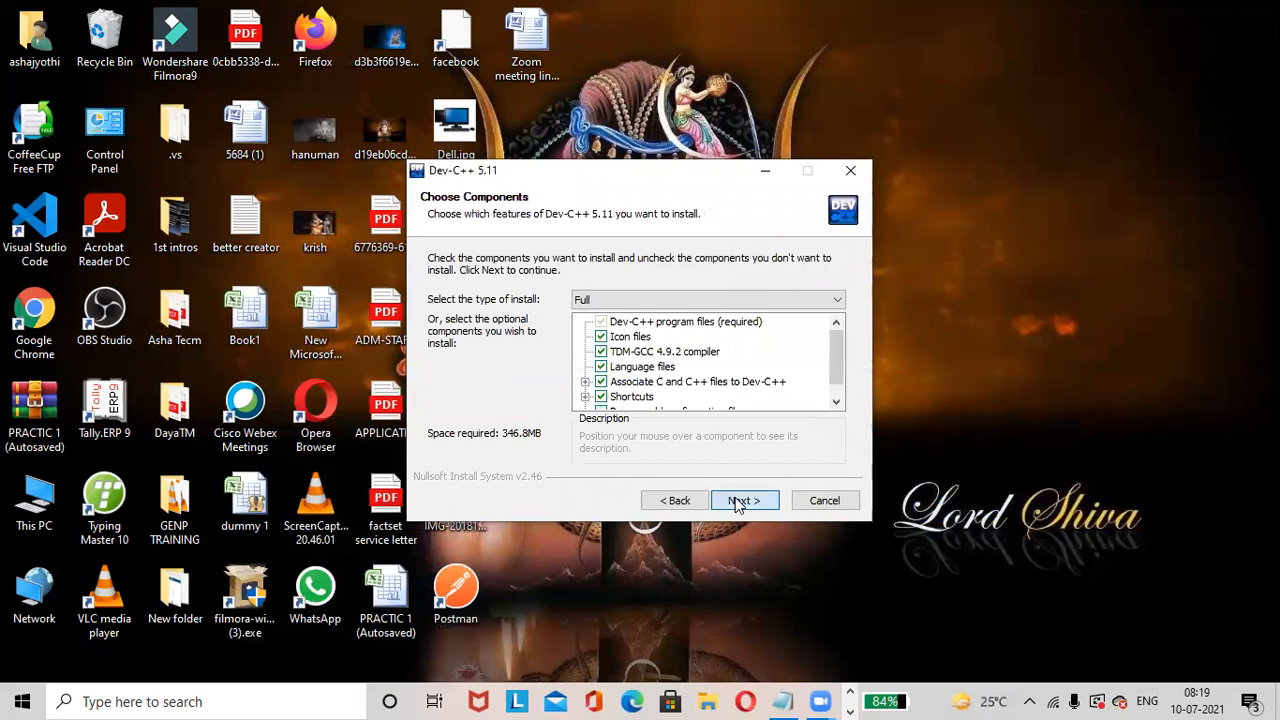
left_click(744, 500)
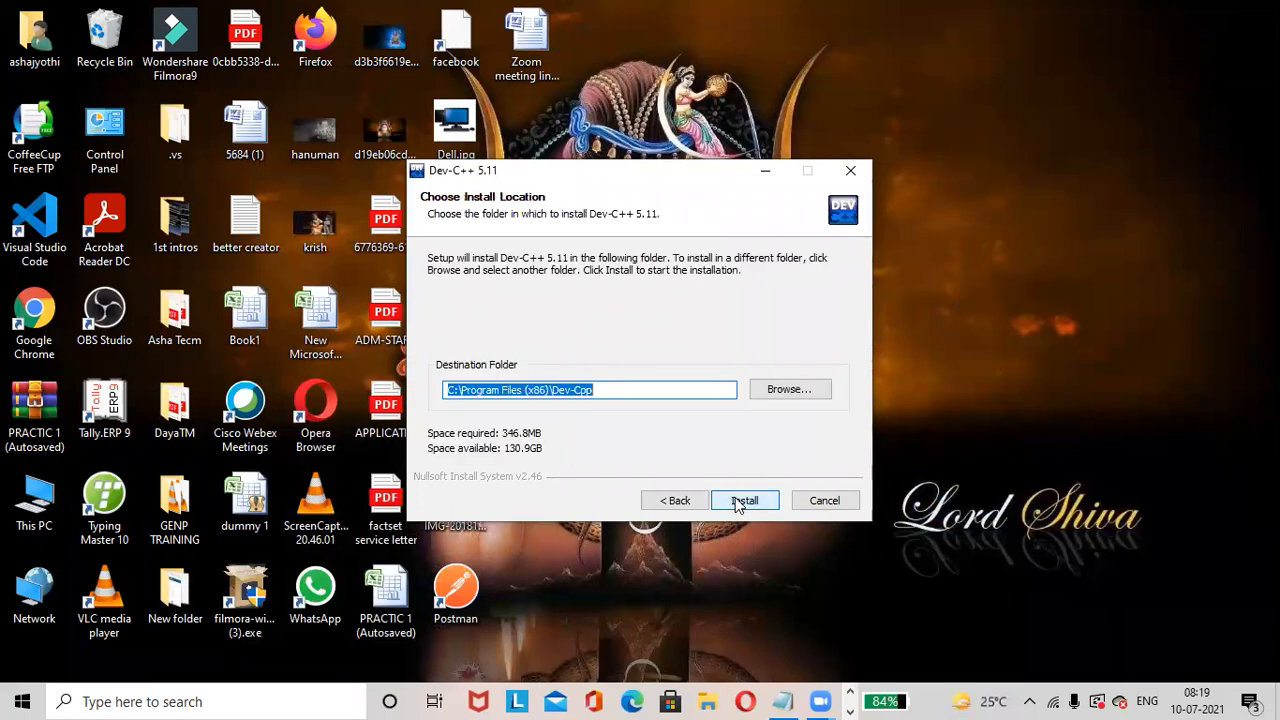
left_click(744, 500)
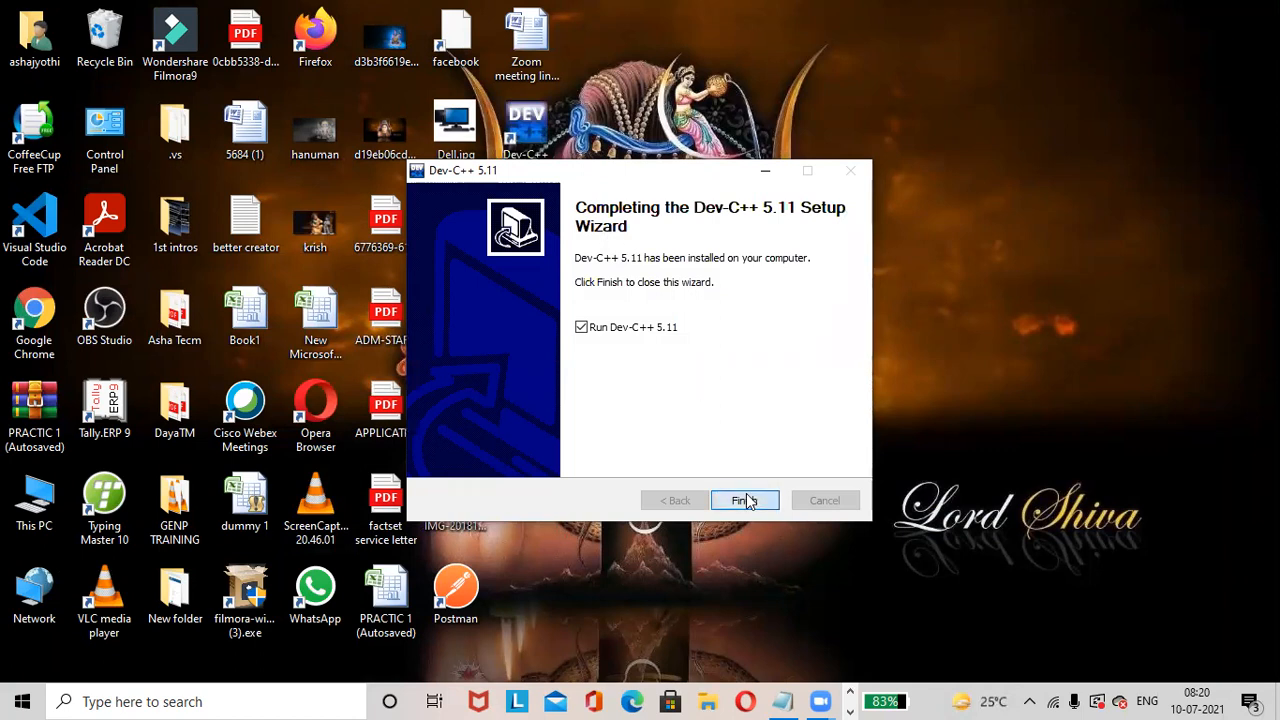
Launch Dev-C++ and finish first-time configuration with English, Consolas font, Classic Plus colours and New Look icons
left_click(744, 500)
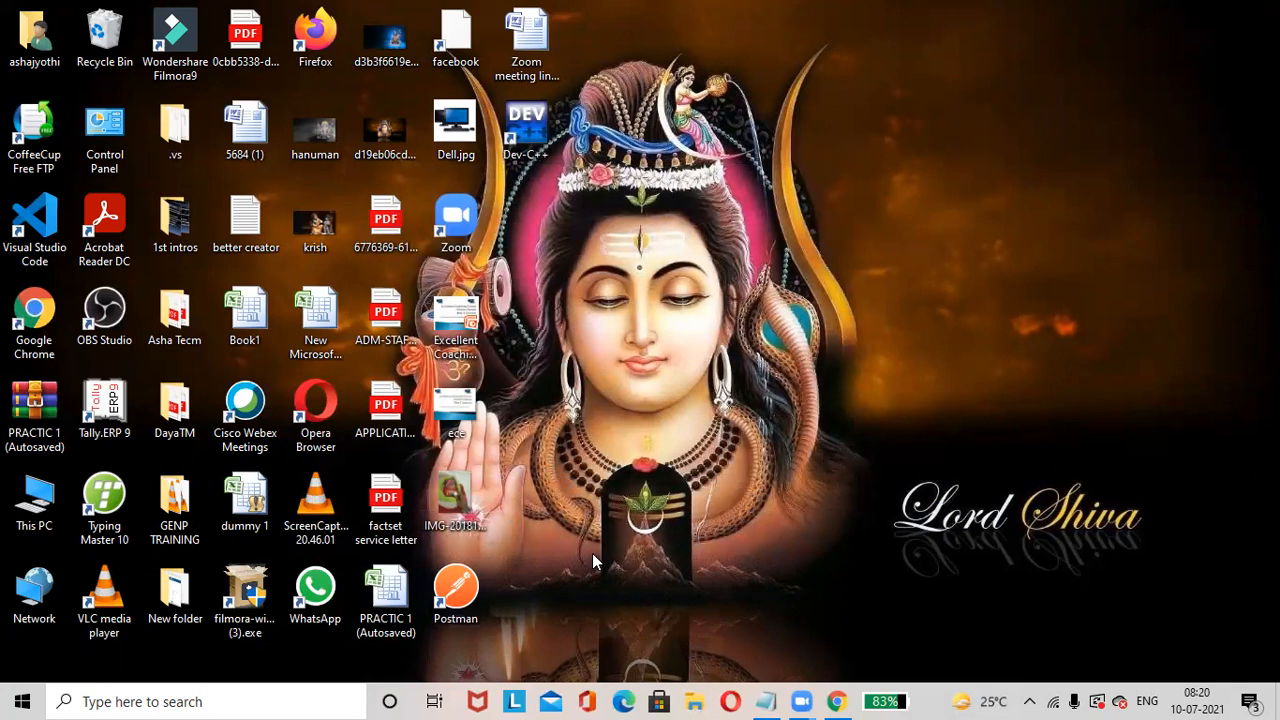
double_click(526, 130)
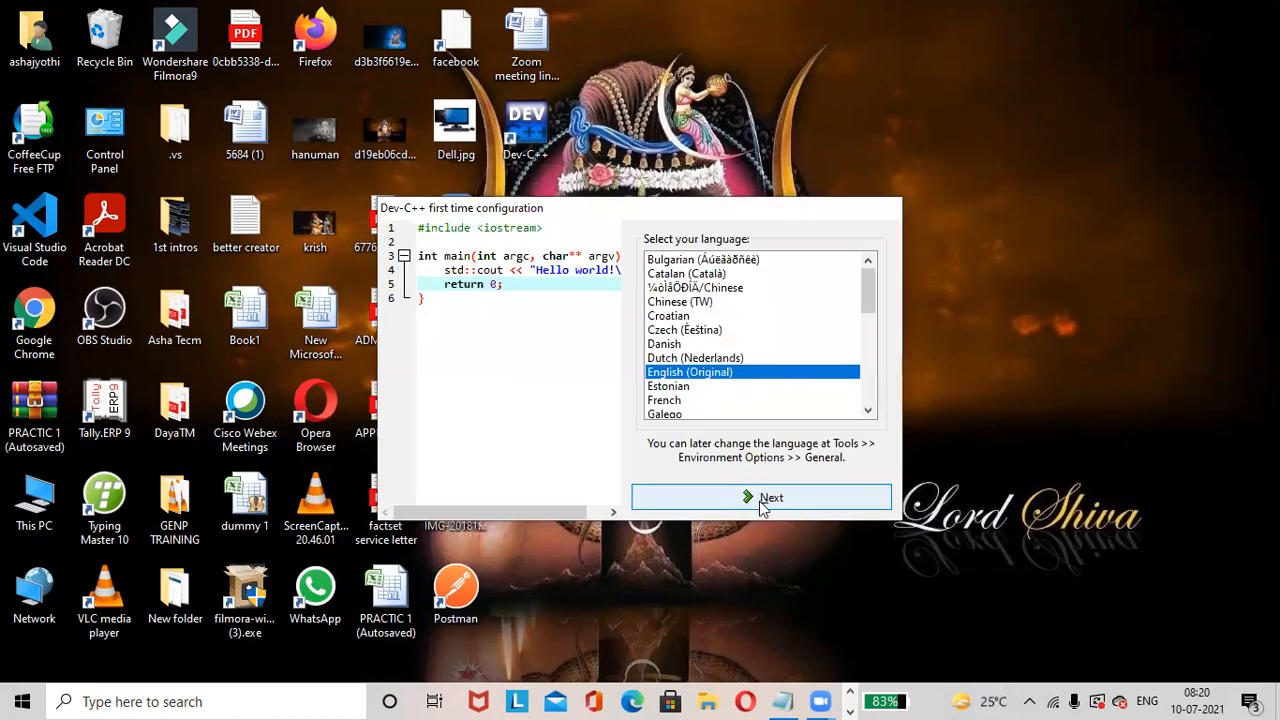
left_click(760, 496)
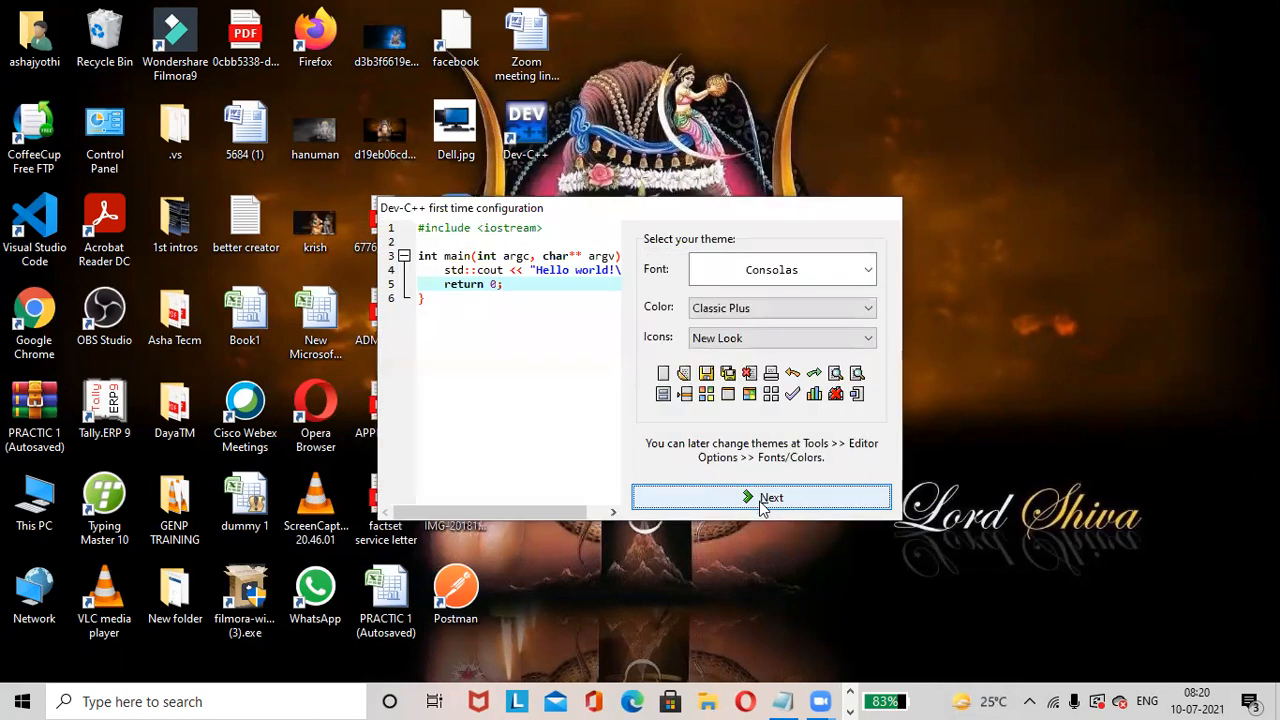
left_click(760, 496)
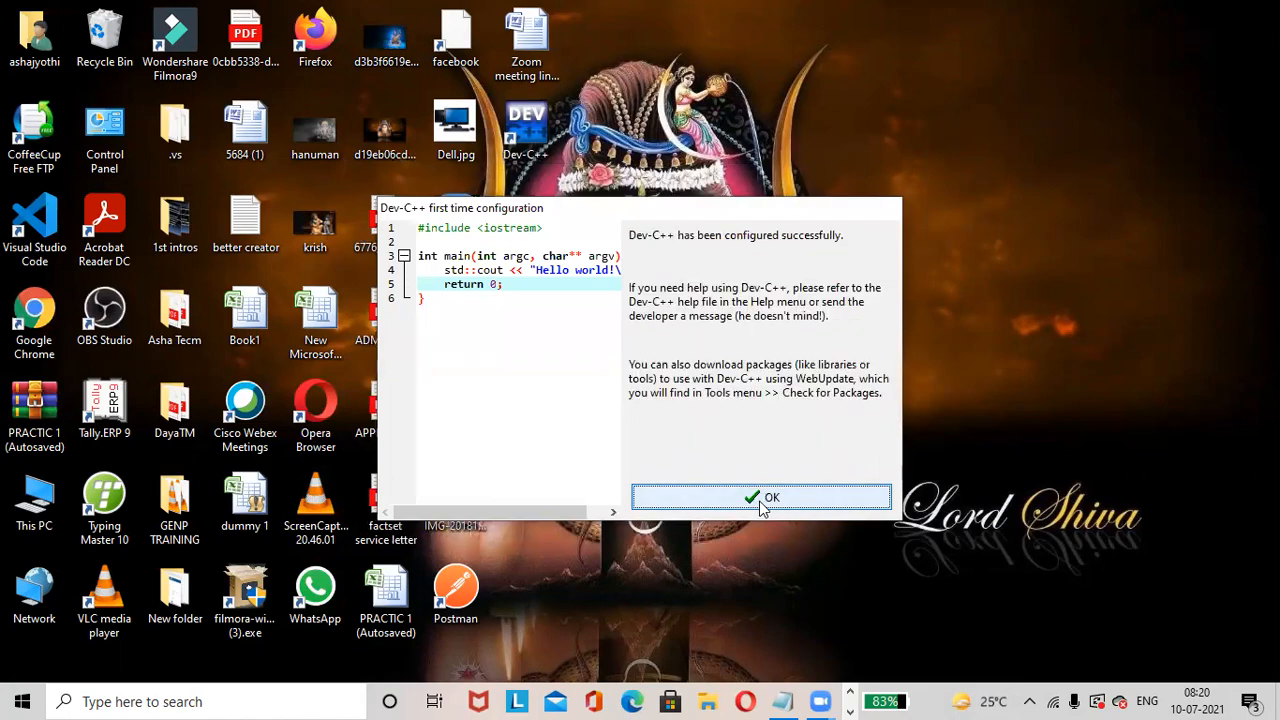
left_click(762, 496)
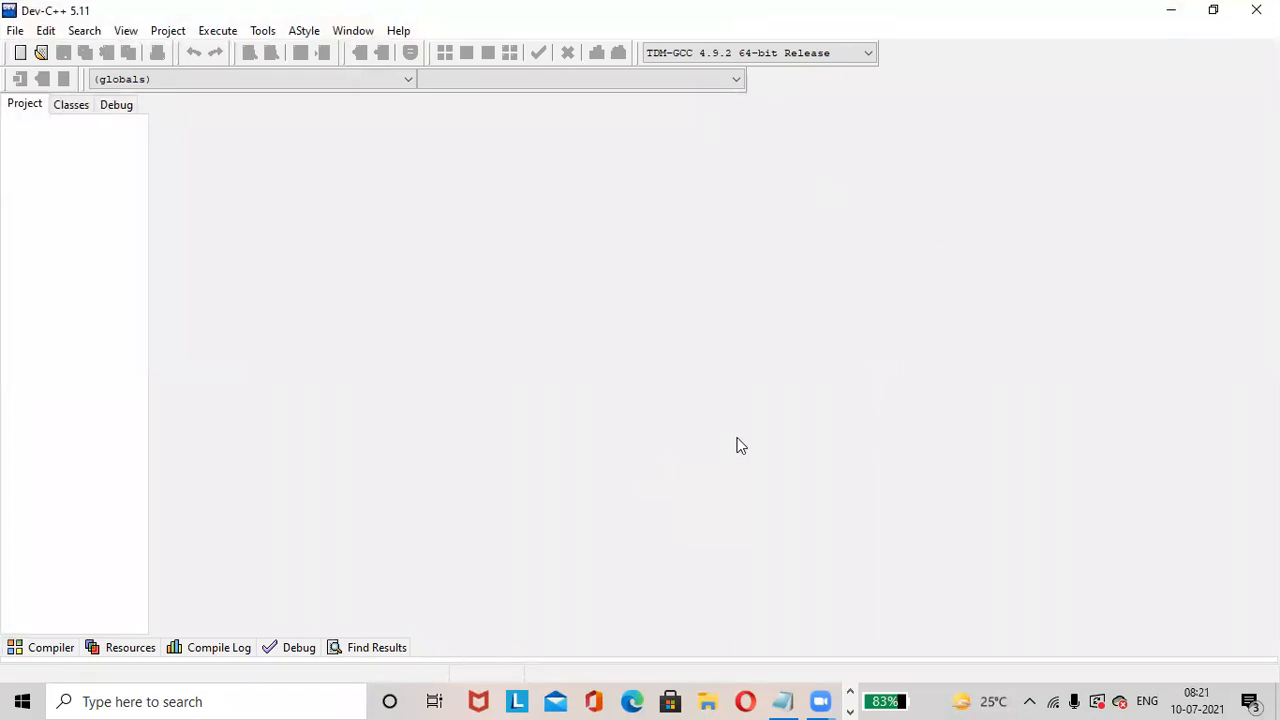
Create a new empty source file Untitled1 via File > New > Source File and focus the editor
left_click(16, 30)
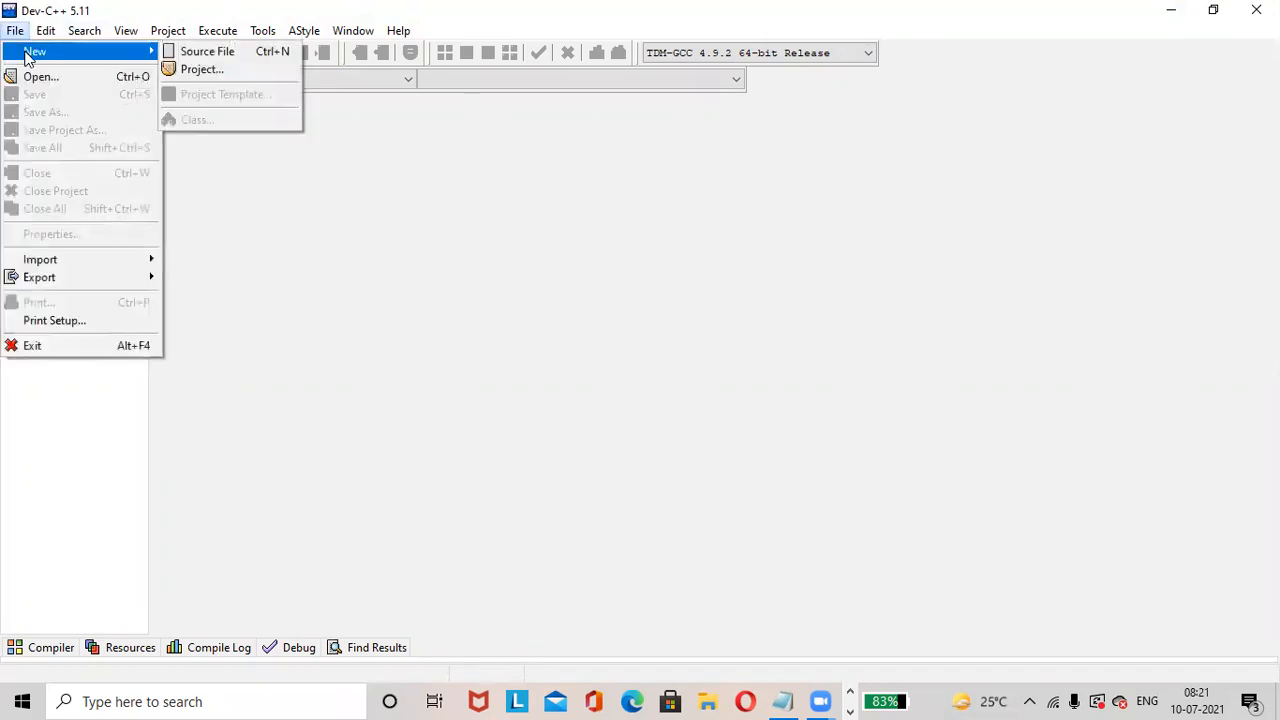
left_click(208, 52)
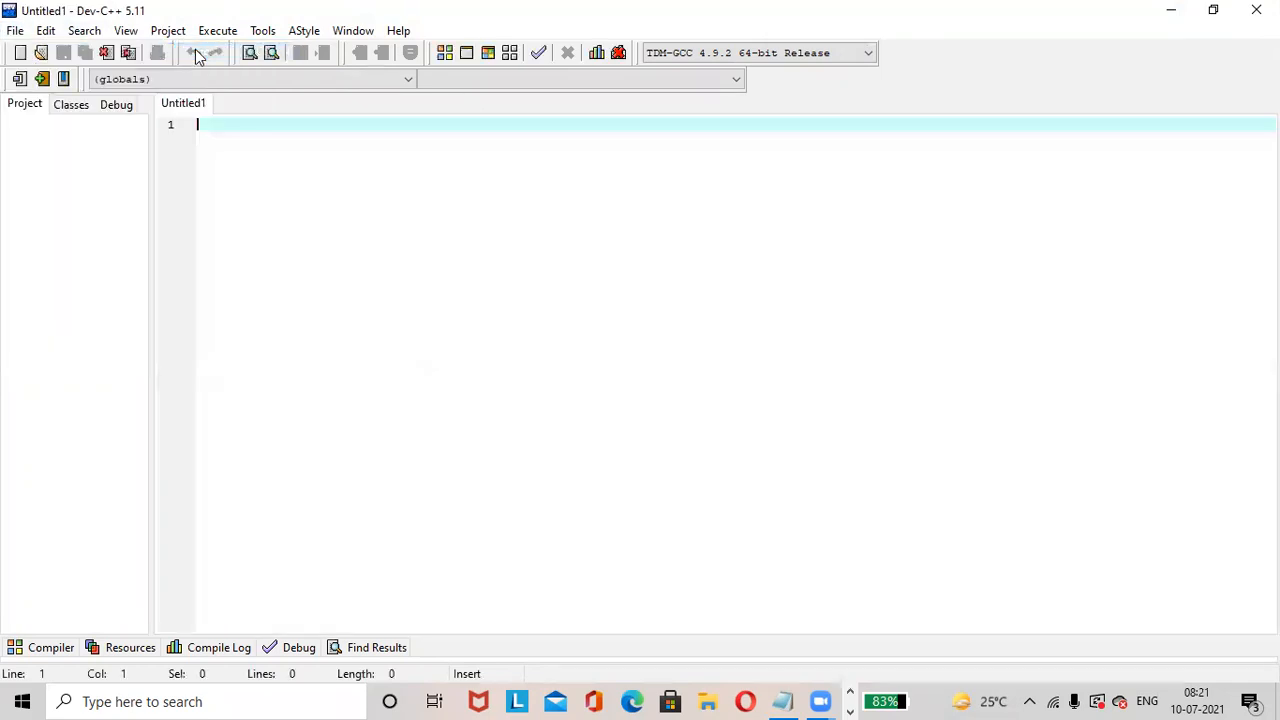
mouse_move(390, 124)
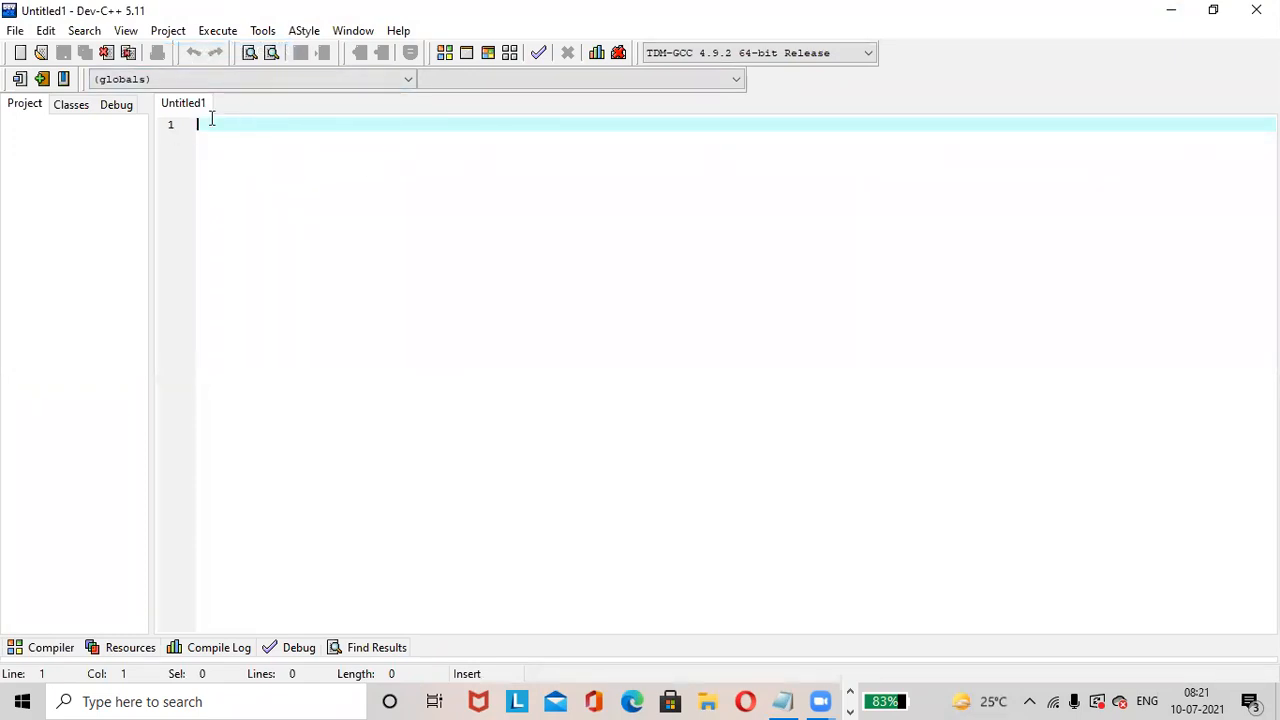
left_click(16, 30)
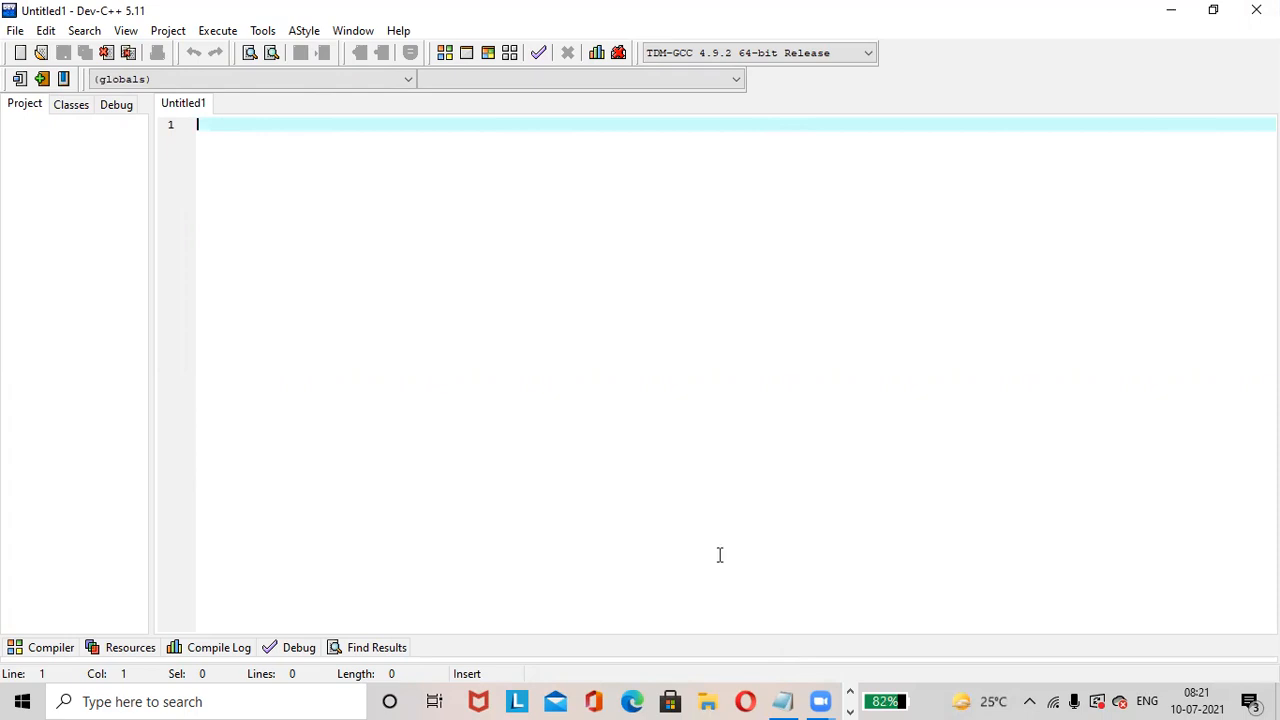
mouse_move(728, 650)
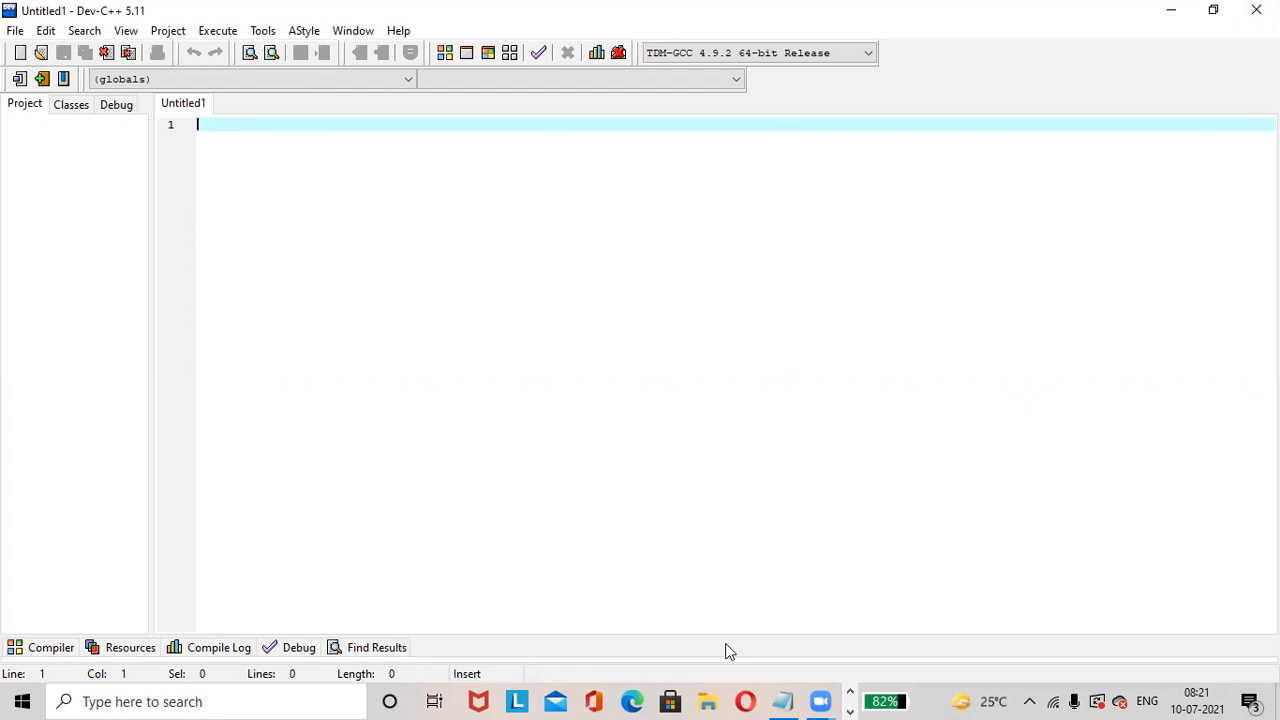